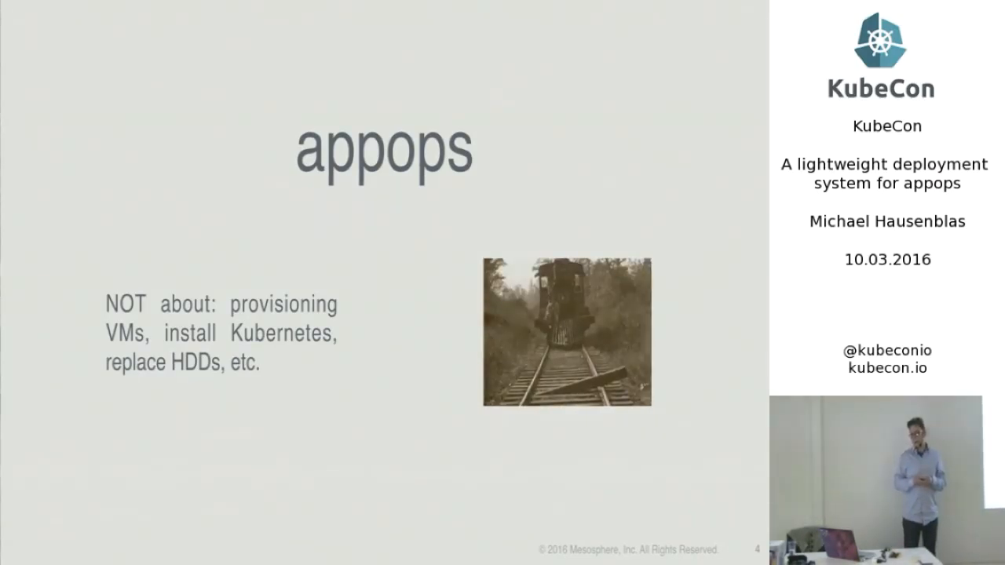
# Step: Reveal the four reasons (appops, collaboration, etc.) one by one, then advance to The Landscape title slide
pyautogui.press('Right')
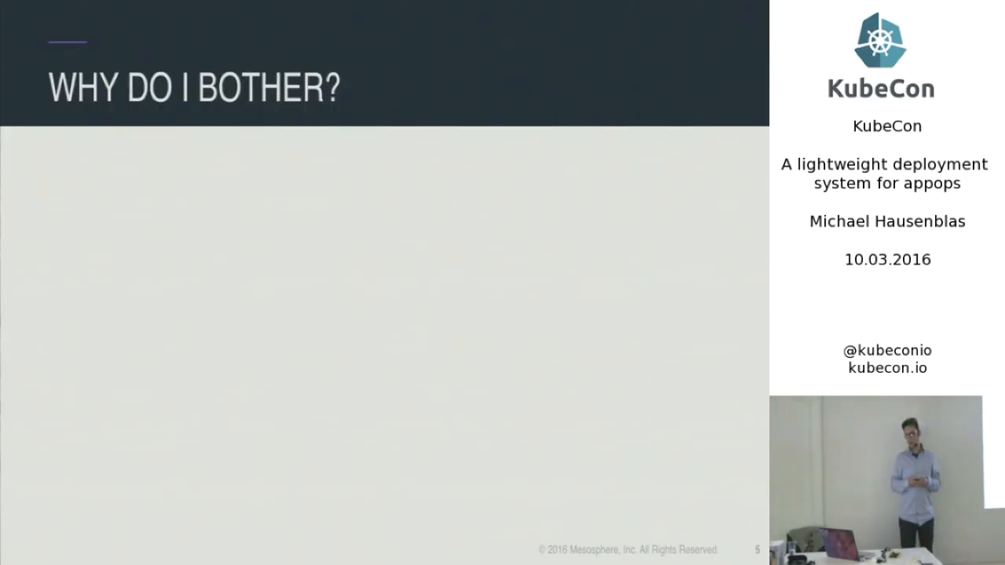
pyautogui.press('Right')
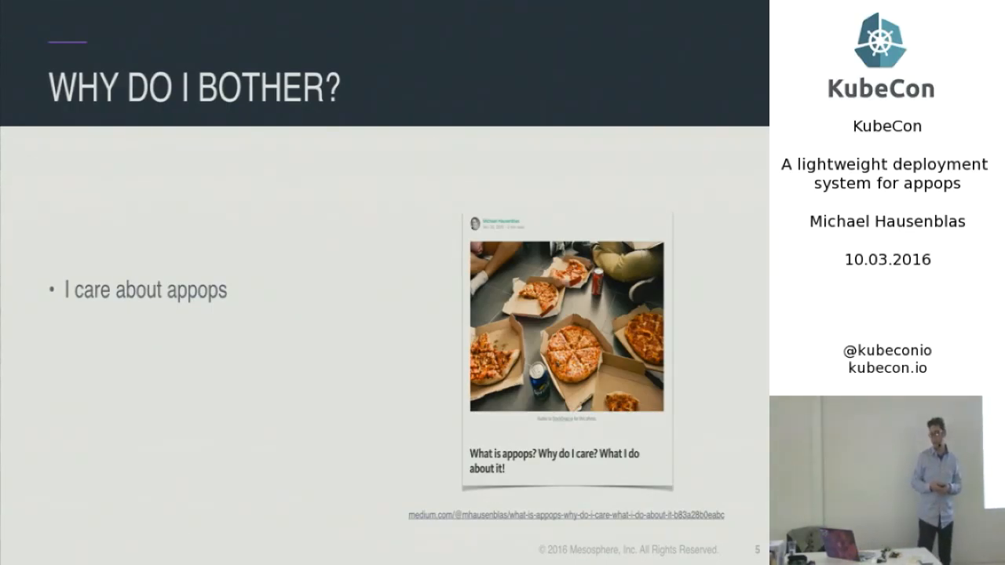
pyautogui.press('right')
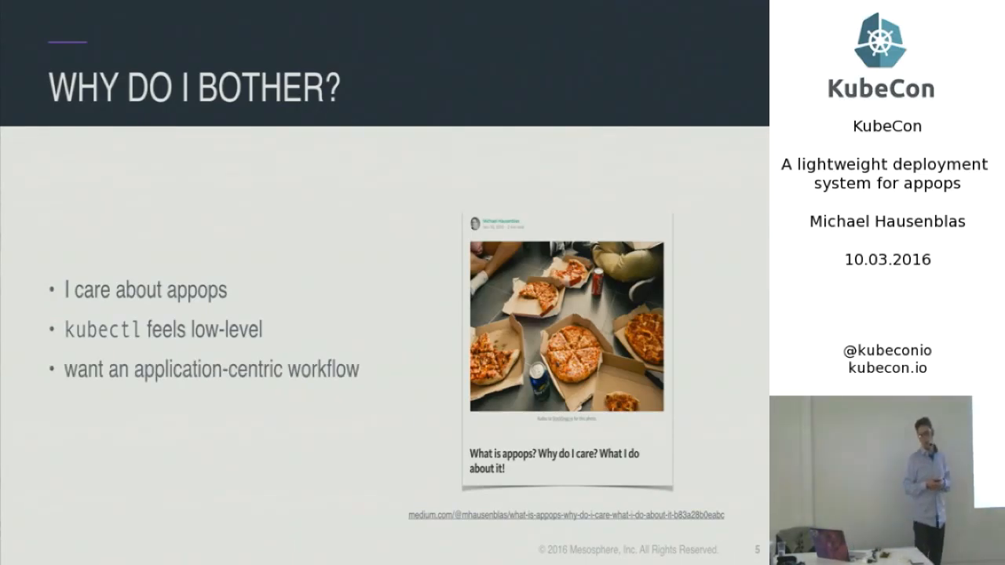
pyautogui.press('Right')
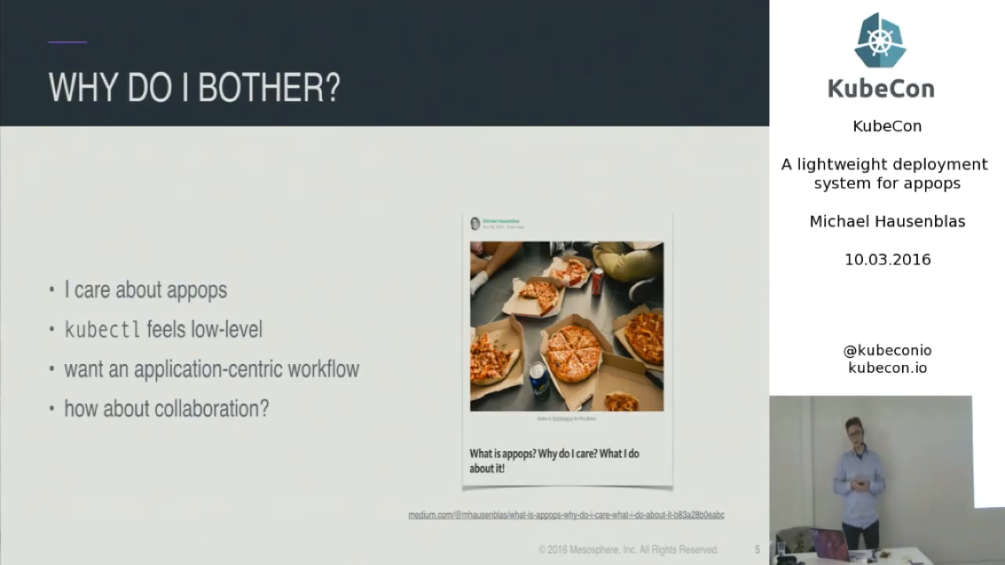
pyautogui.press('Right')
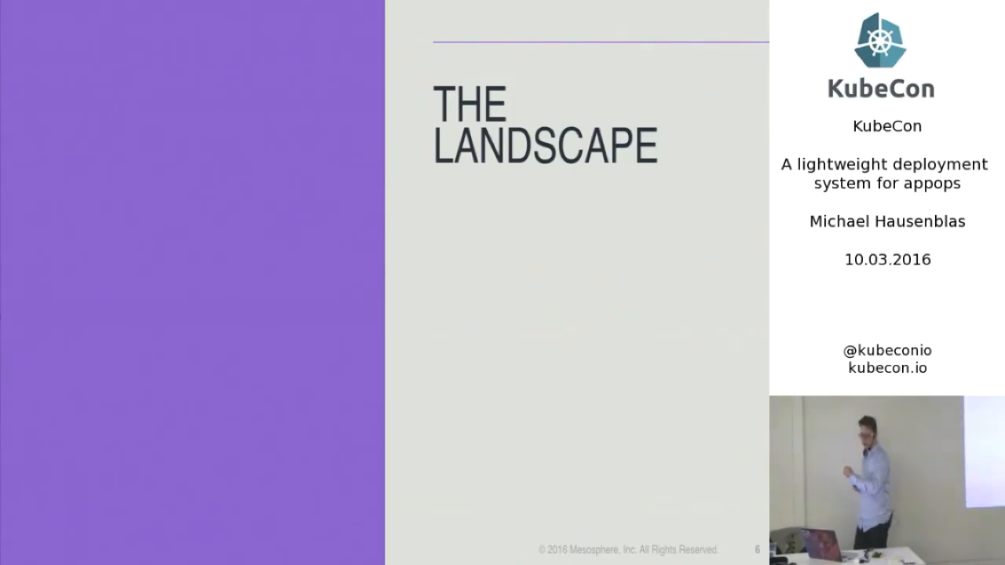
# Step: Show kubectl, Helm and Redspread on the Kubernetes-usage slide, then reach Kploy design principles
pyautogui.press('Right')
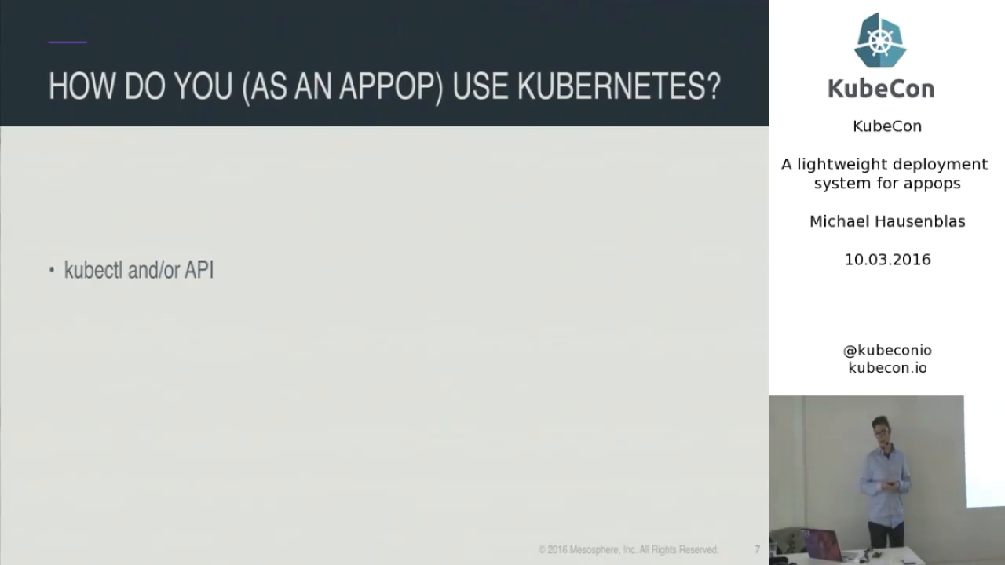
pyautogui.press('right')
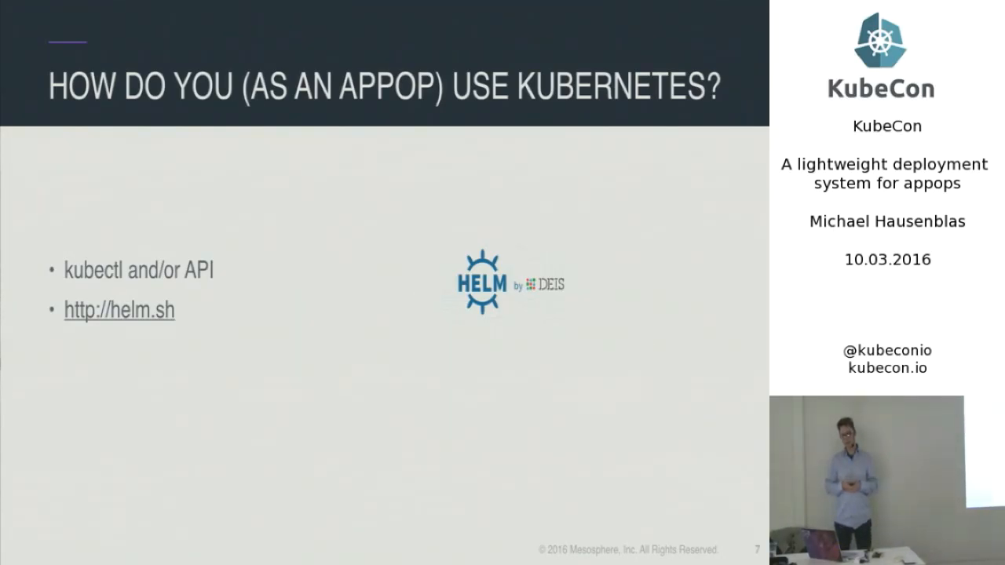
pyautogui.press('right')
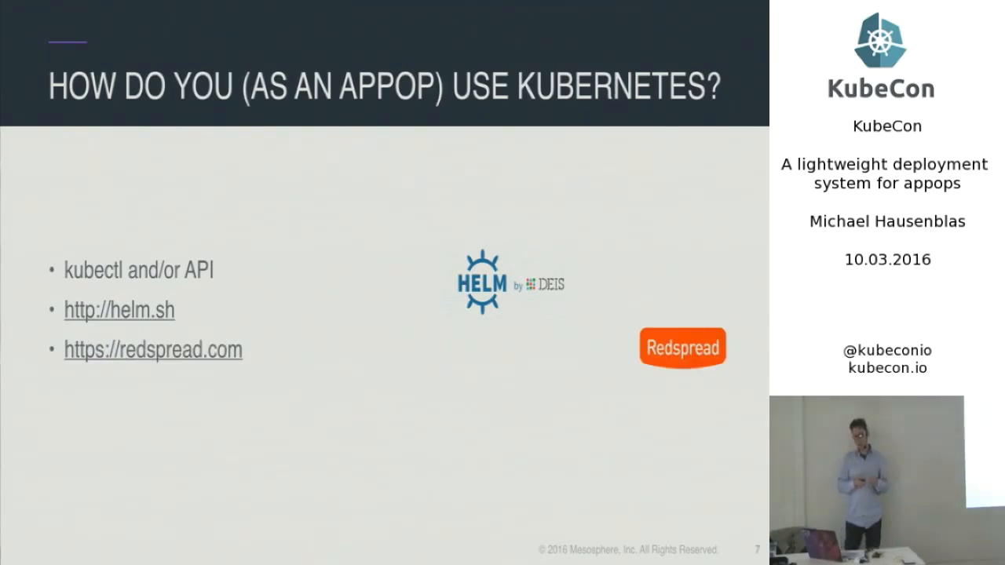
pyautogui.press('right')
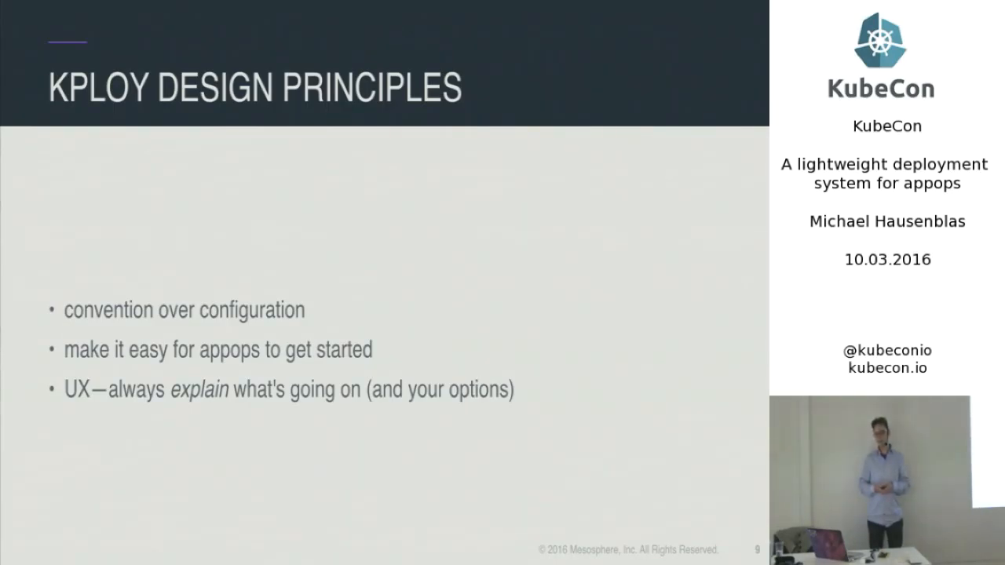
# Step: Advance through KPLOY IS … and the app layout with its Kployfile to the Kploy in action slide
pyautogui.press('Right')
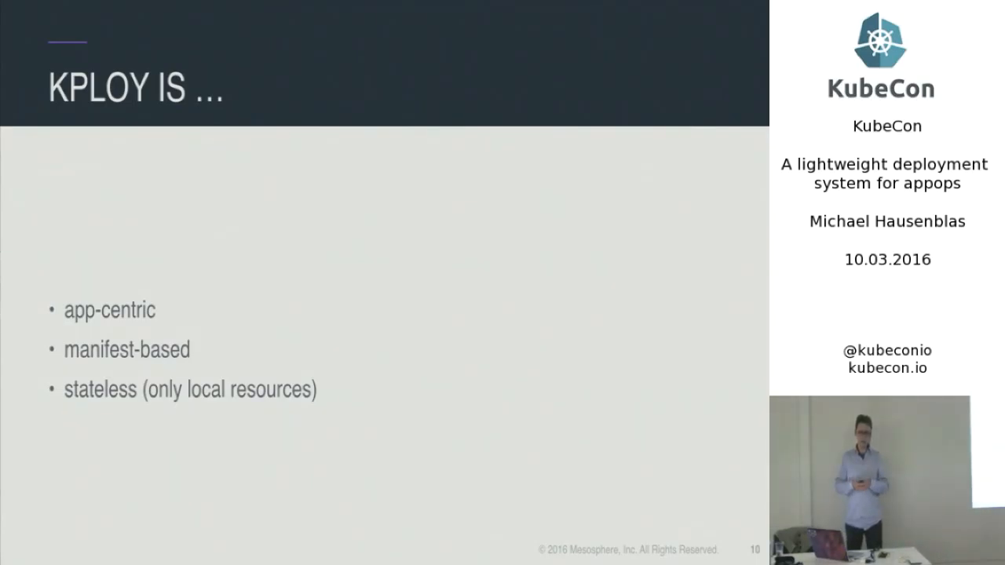
pyautogui.press('Right')
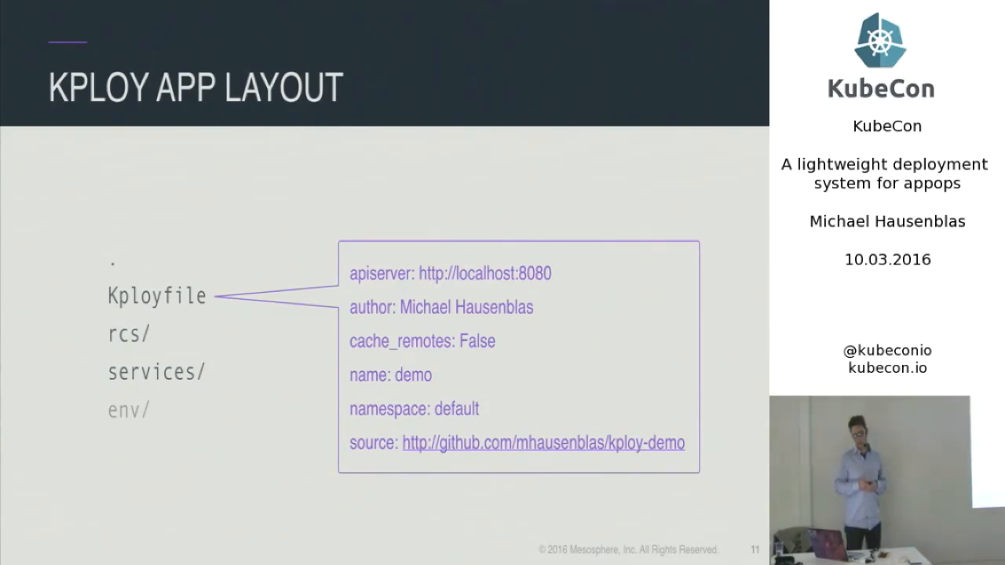
pyautogui.press('Right')
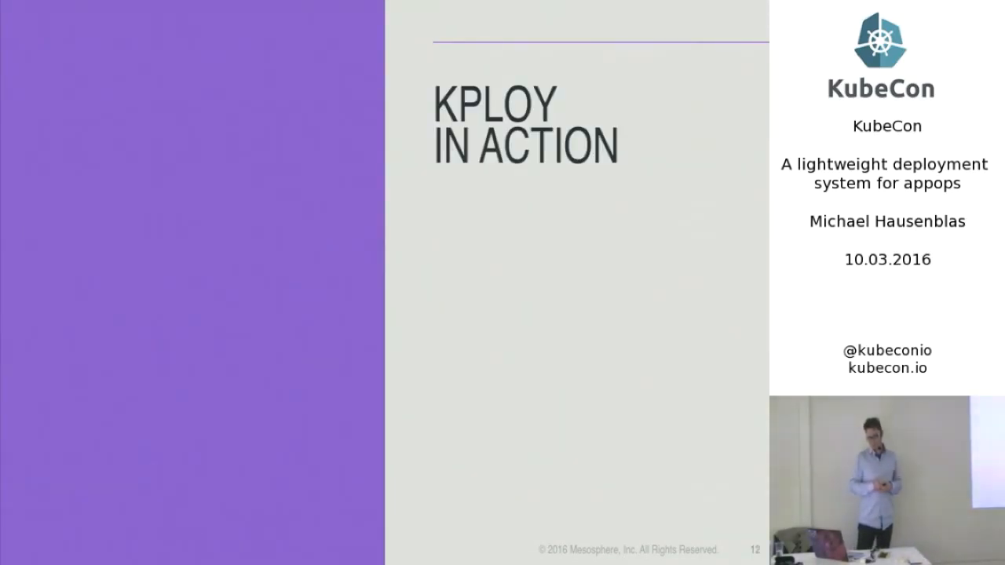
# Step: Build the Basic usage bullets and init-to-destroy diagram, then reveal the Advanced usage points on credentials and scaling
pyautogui.press('right')
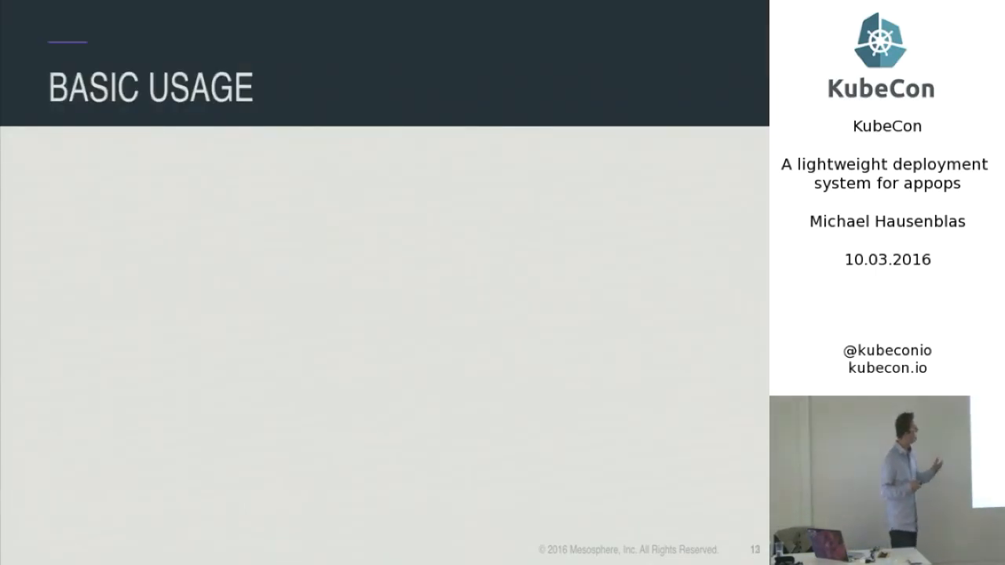
pyautogui.press('right')
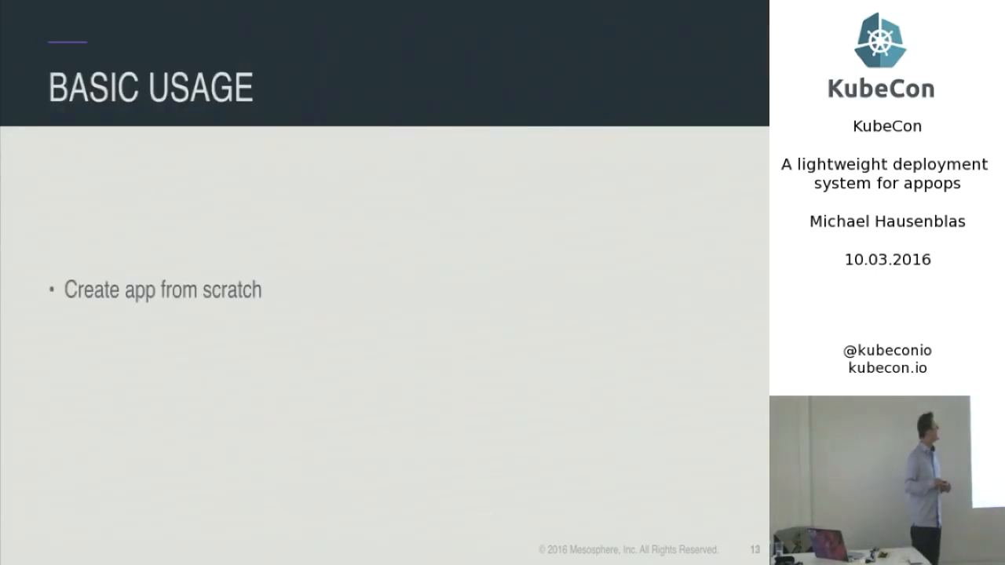
pyautogui.press('Right')
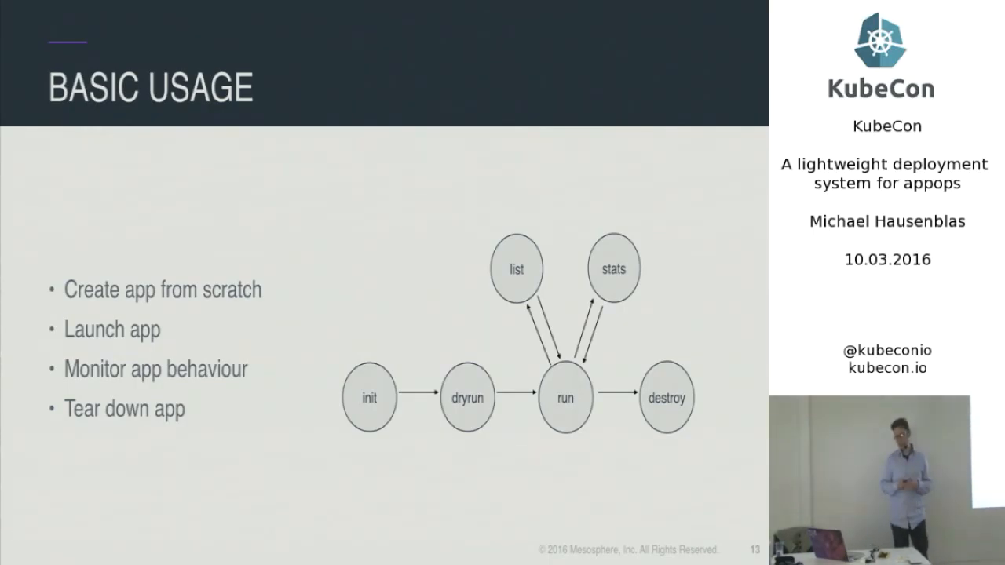
pyautogui.press('Right')
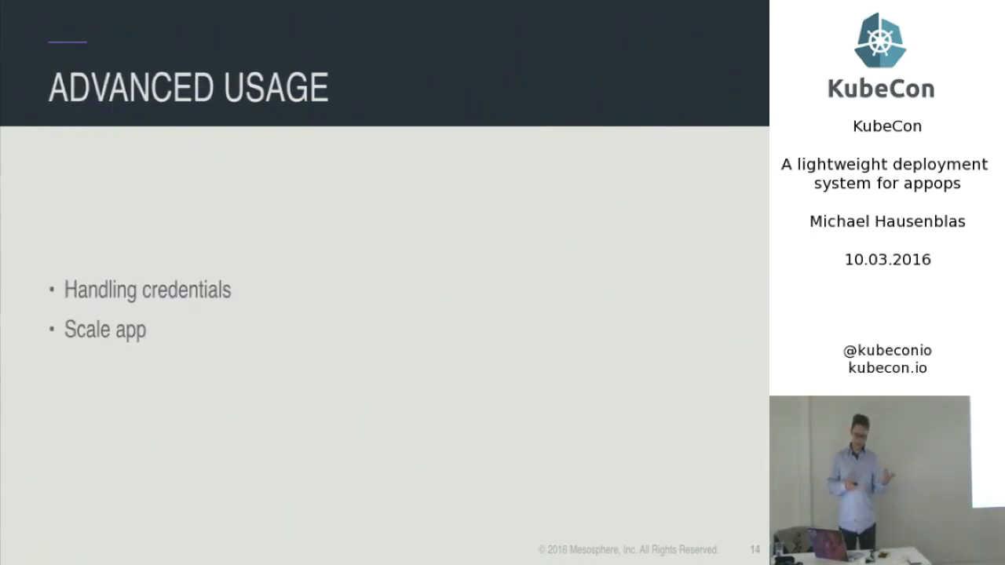
pyautogui.press('right')
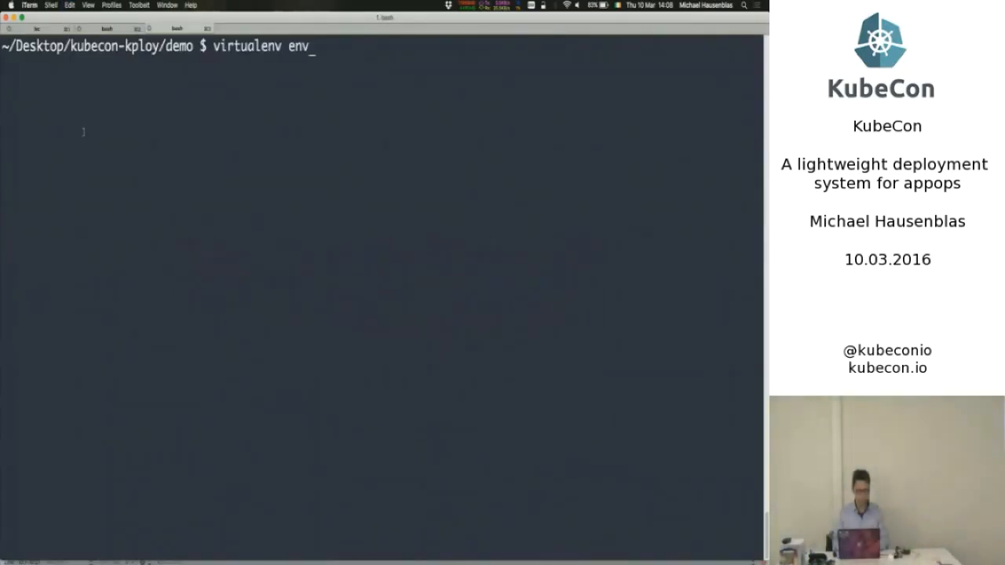
# Step: Run virtualenv env to create the Python environment in the demo folder
pyautogui.press('Return')
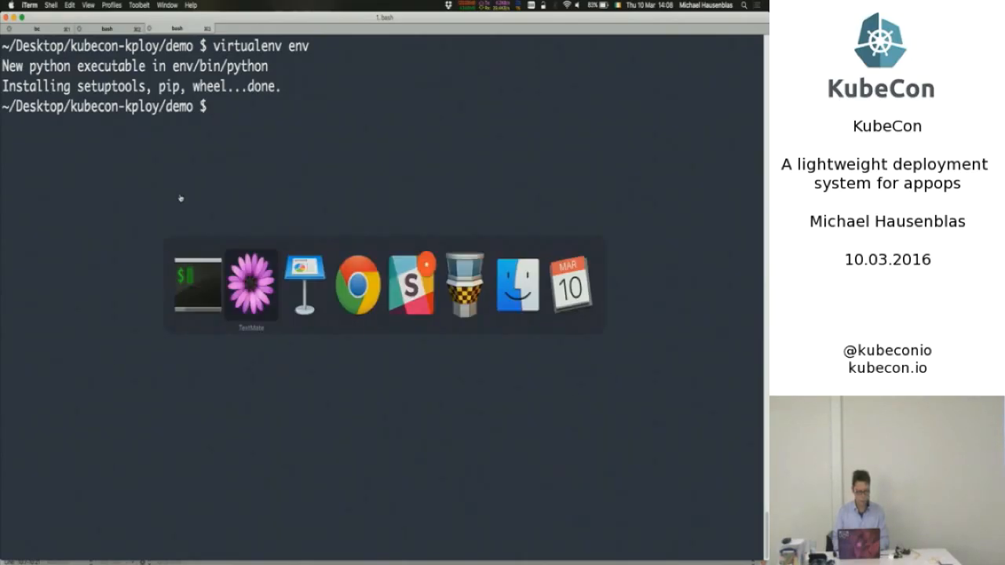
# Step: Switch to Chrome showing the Kubernetes Dashboard with the four nodes' CPU and memory charts
pyautogui.click(358, 286)
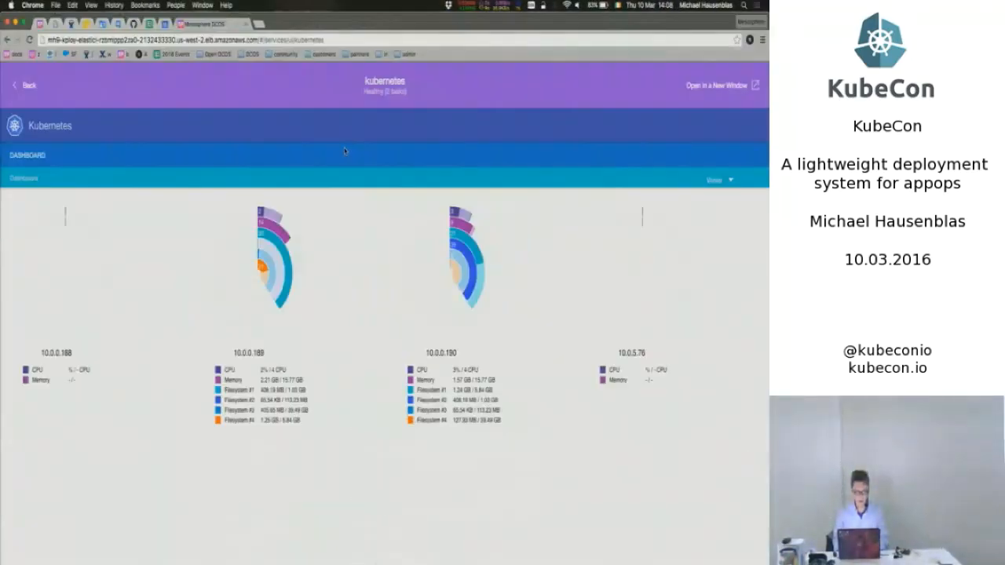
pyautogui.moveTo(264, 317)
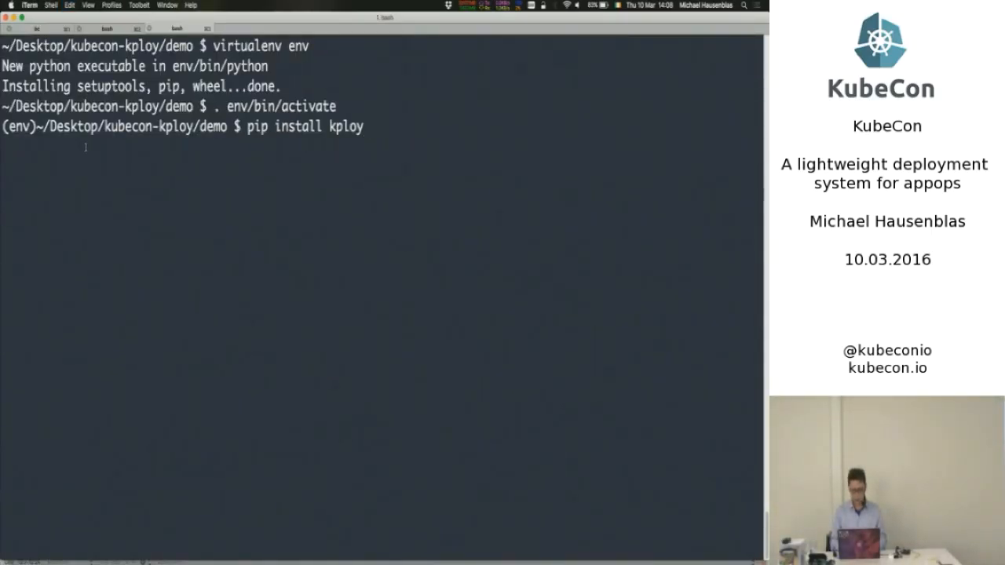
# Step: Run pip install kploy inside the activated env virtual environment
pyautogui.press('Return')
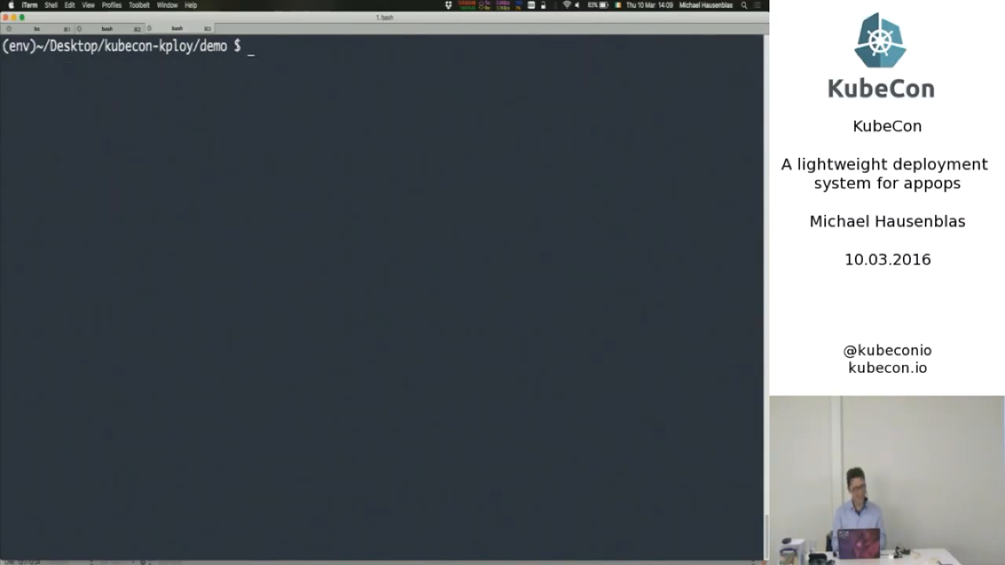
# Step: List the demo folder with l, then run kploy init to create the Kployfile and directories
pyautogui.write('kploy')
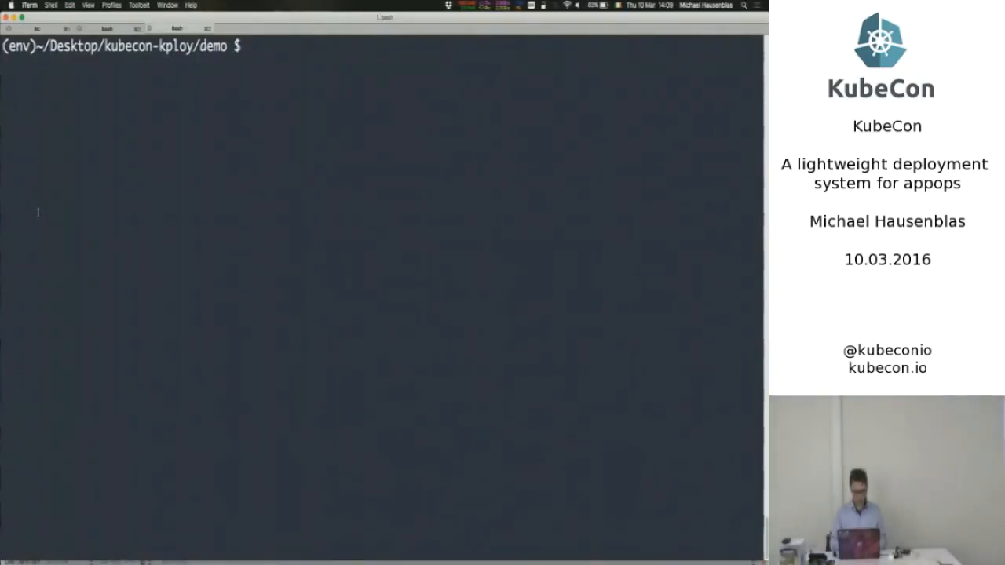
pyautogui.write('l')
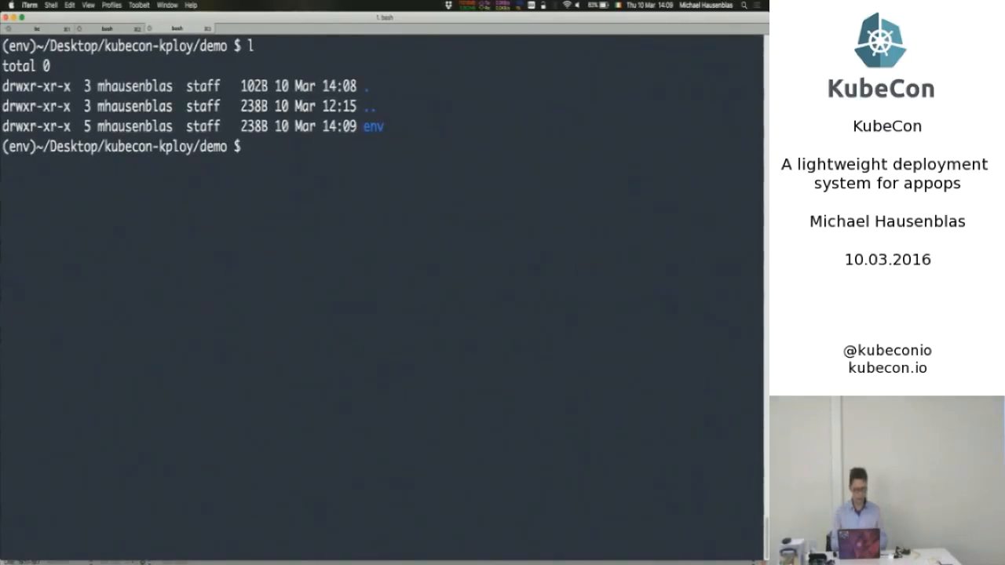
pyautogui.write('kploy init')
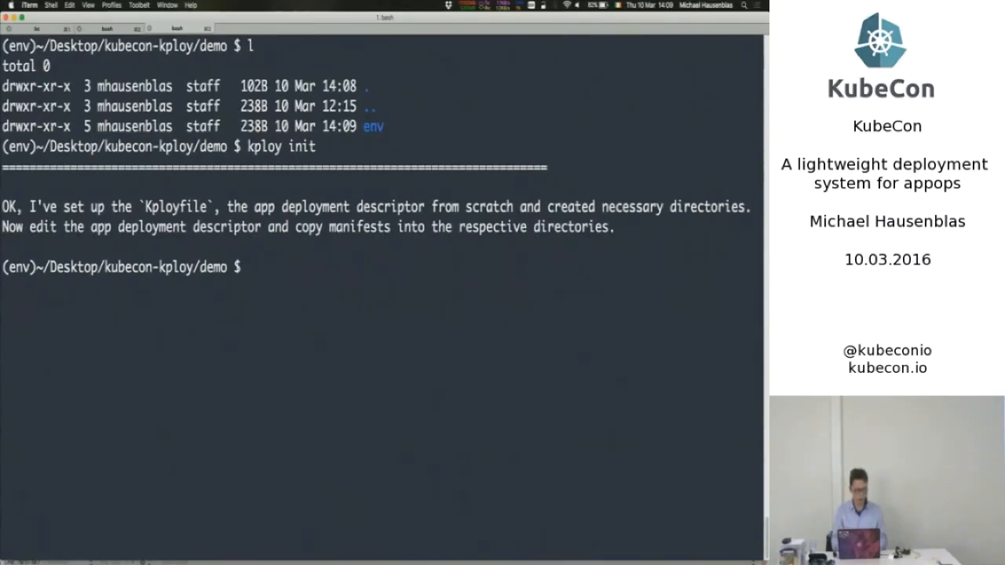
# Step: List the new files, cat the default Kployfile with CHANGE_ME placeholders, then open it in nano
pyautogui.write('l')
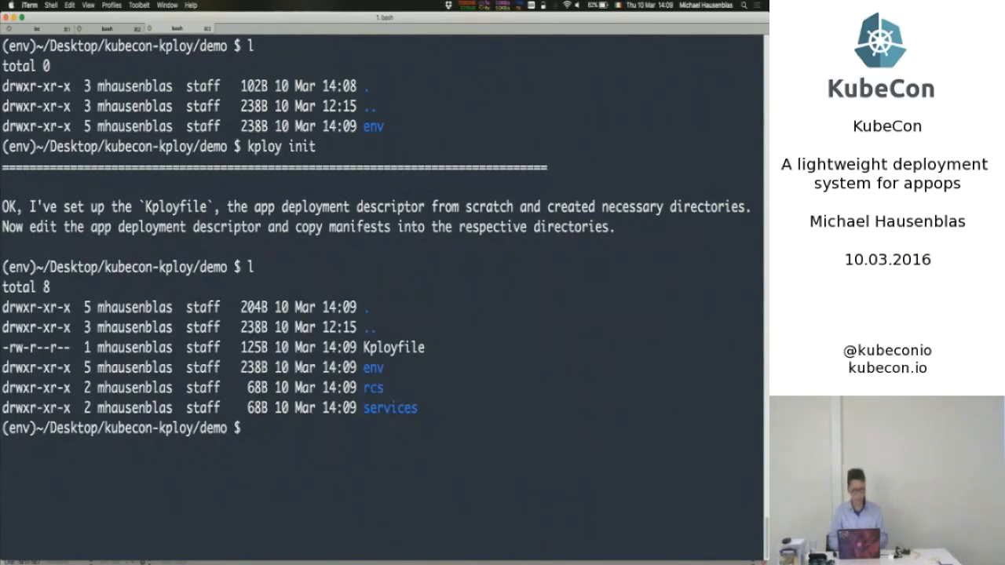
pyautogui.write('cat Kployfile')
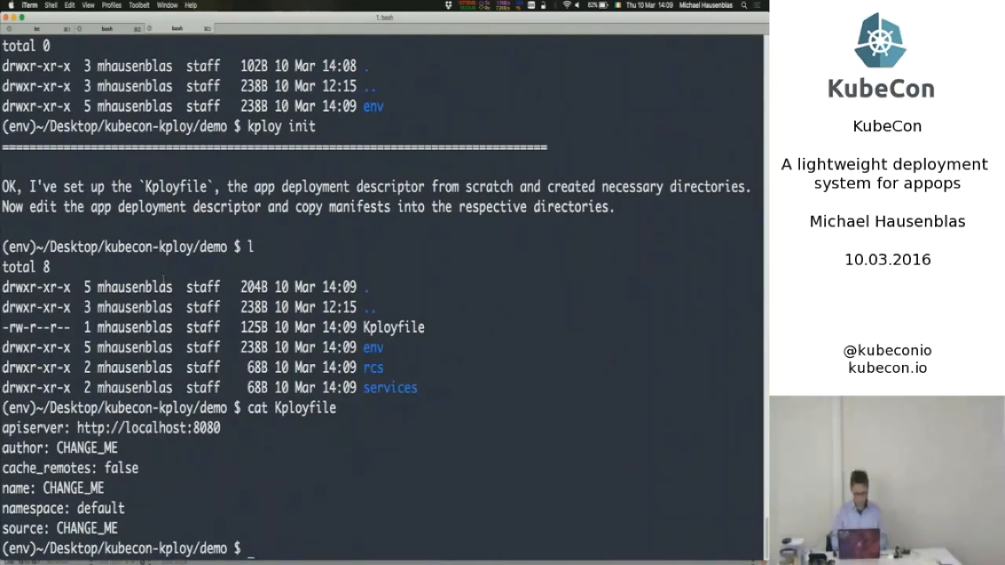
pyautogui.write('nano Kployfile')
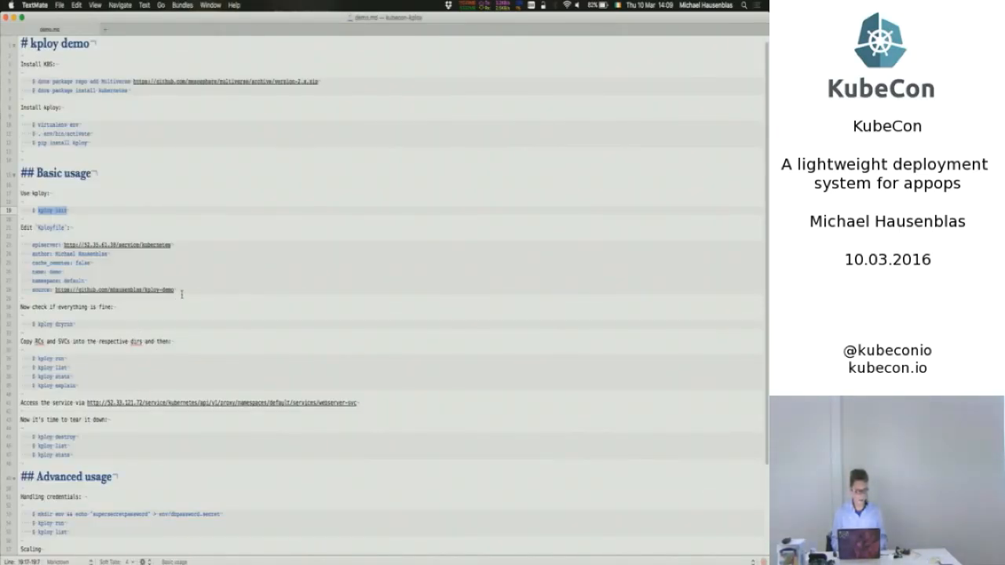
# Step: Paste the apiserver address, author, name demo and kploy-demo source from the notes into the Kployfile and save
pyautogui.moveTo(47, 244); pyautogui.dragTo(173, 288)
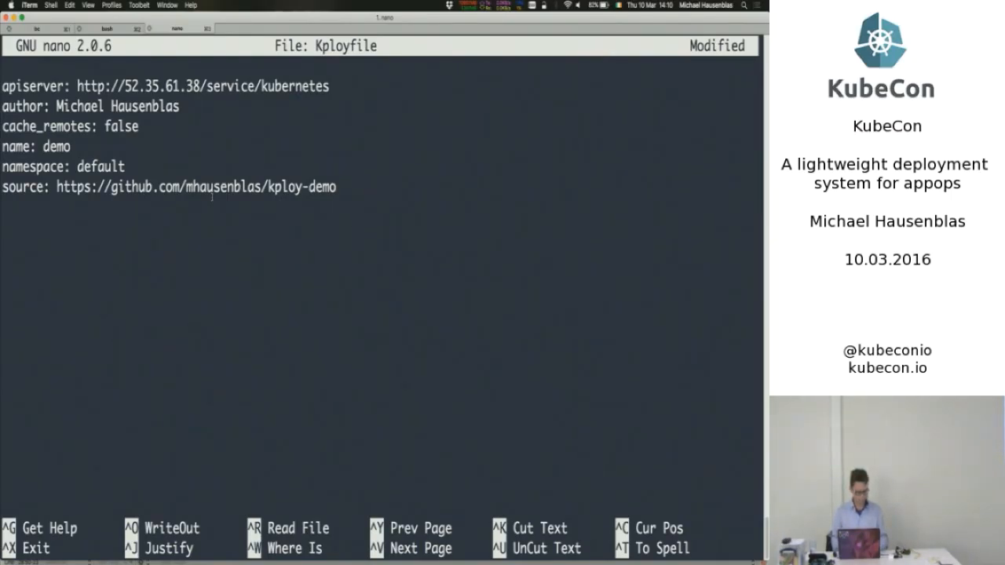
pyautogui.press('ctrl+x')
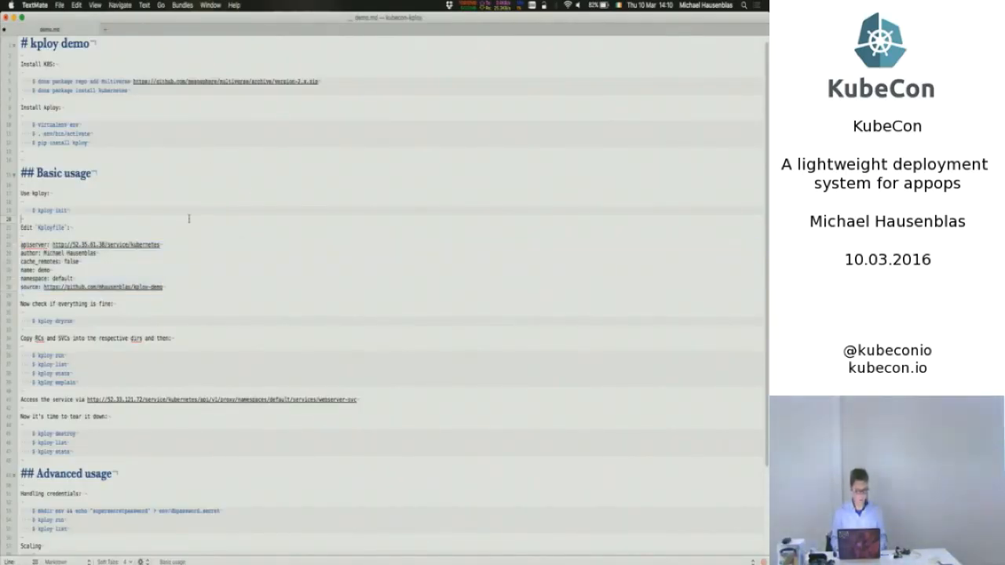
pyautogui.doubleClick(107, 244)
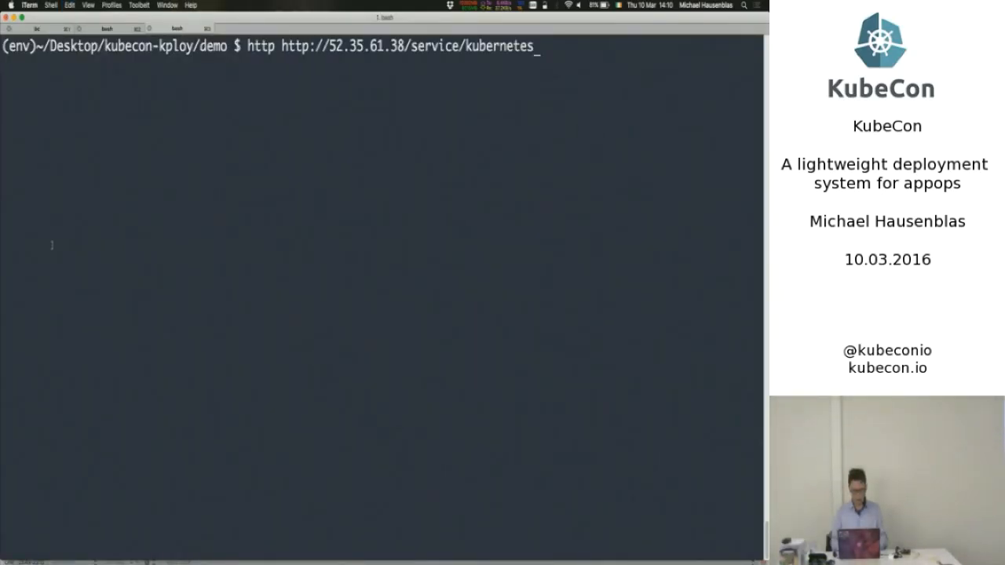
# Step: Query the API server's /api endpoint, then validate the demo app with kploy dryrun
pyautogui.write('/api')
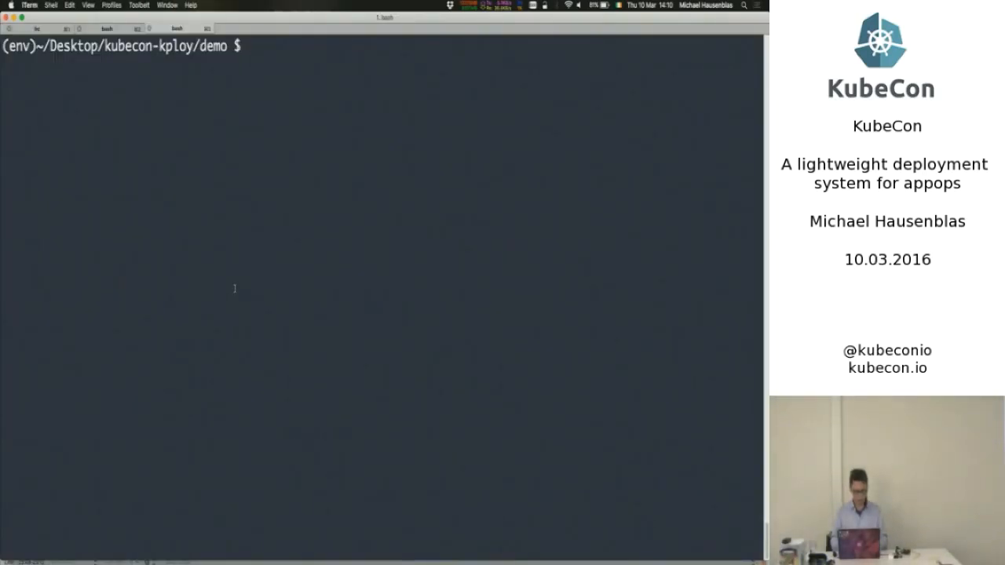
pyautogui.write('kplo')
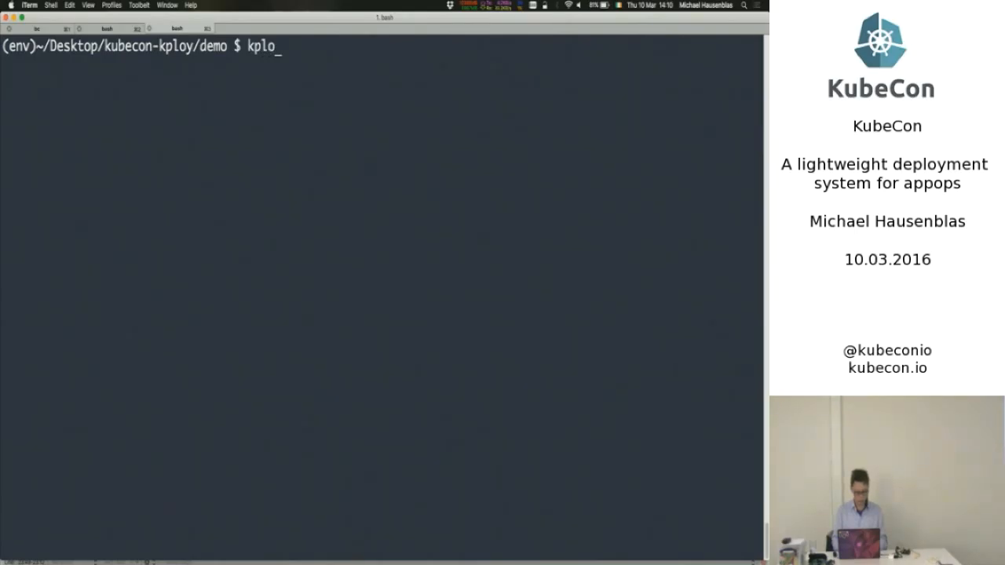
pyautogui.write('y')
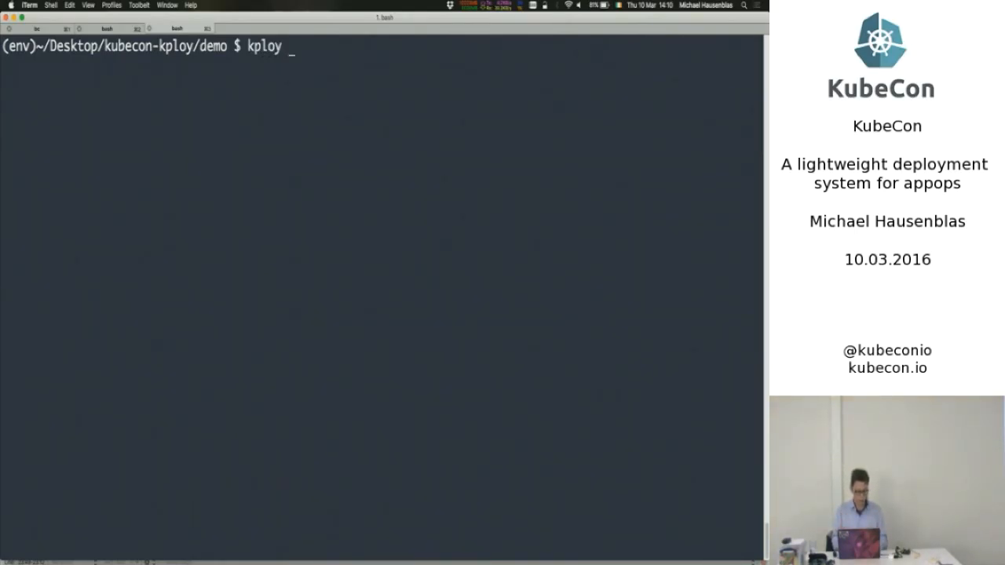
pyautogui.write('dry')
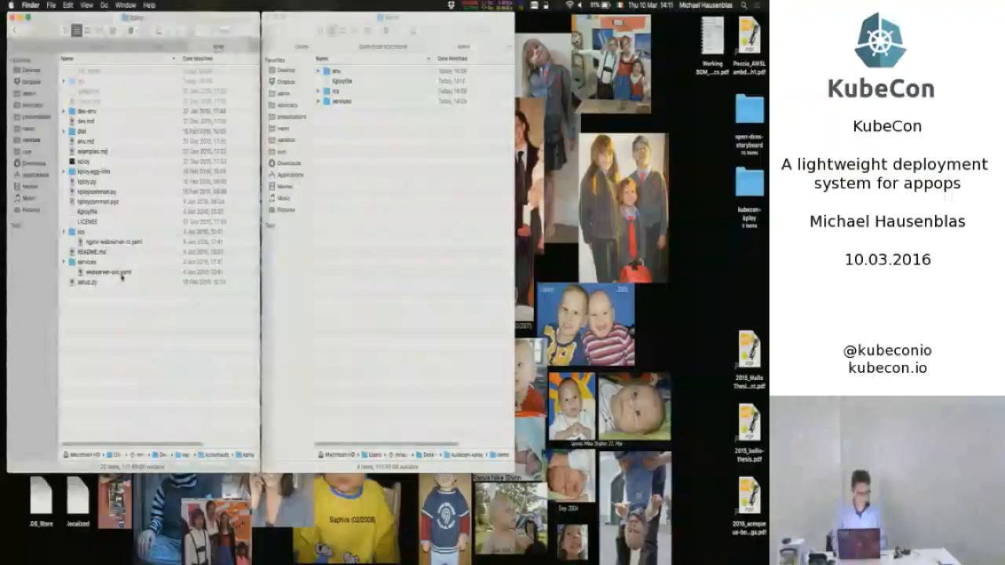
# Step: Move nginx-webserver-rc.yaml into demo/rcs and webserver-svc.yaml into demo/services, then return to Terminal
pyautogui.click(113, 242)
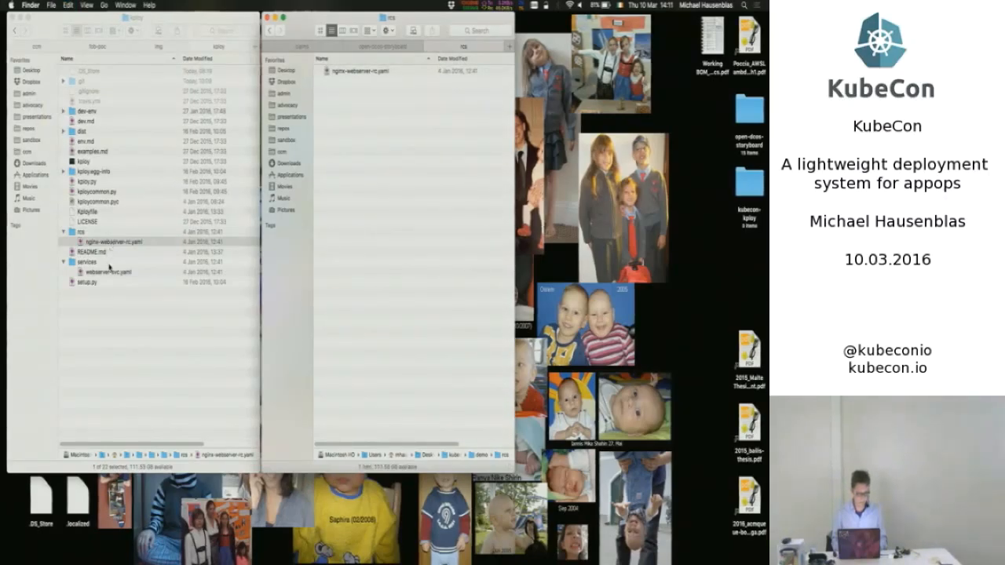
pyautogui.click(107, 272)
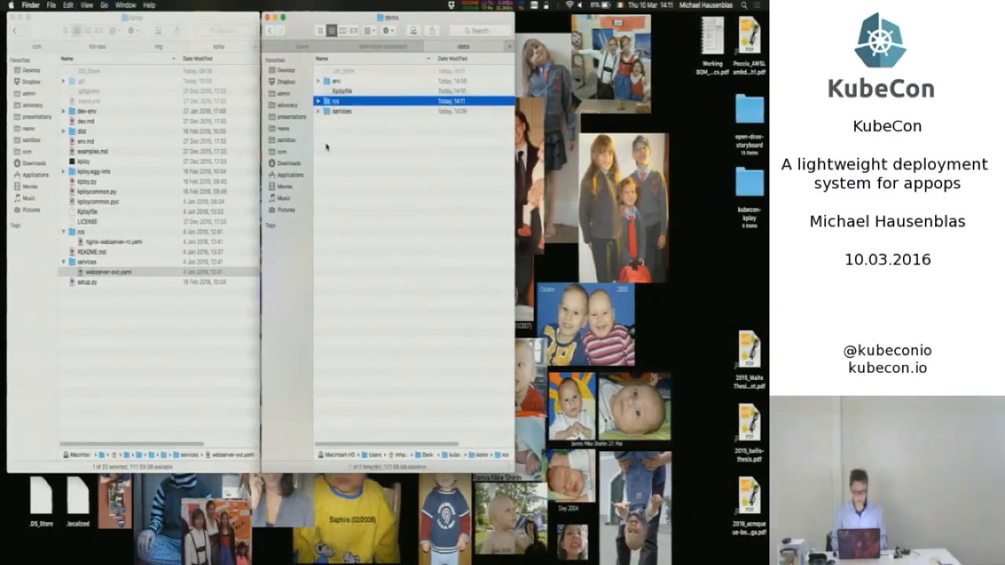
pyautogui.click(342, 110)
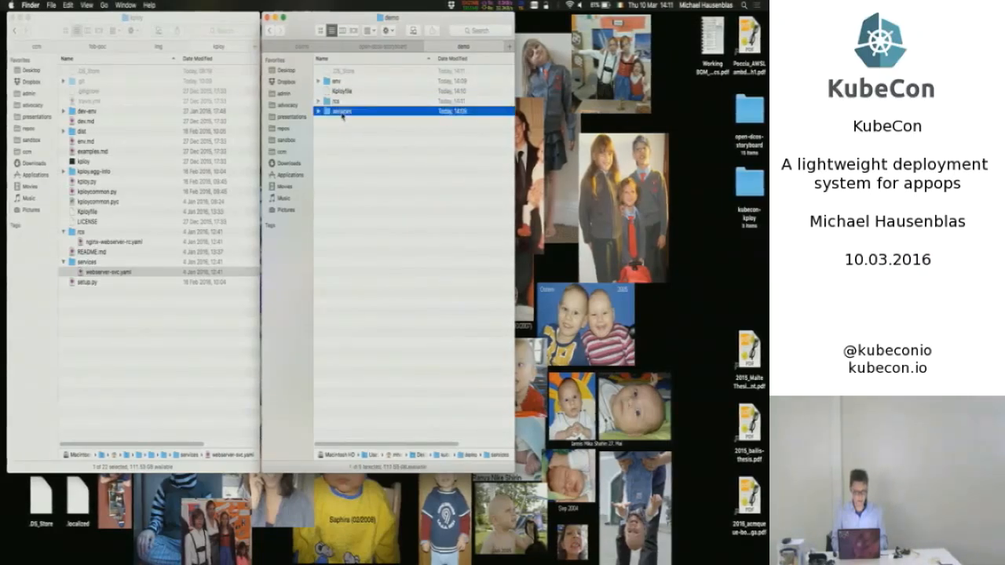
pyautogui.doubleClick(336, 110)
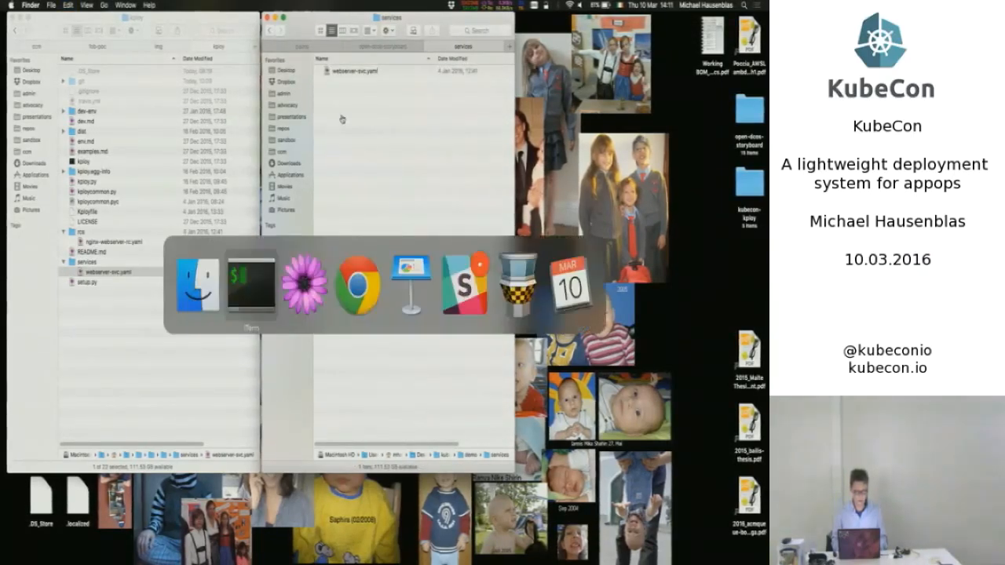
pyautogui.click(252, 286)
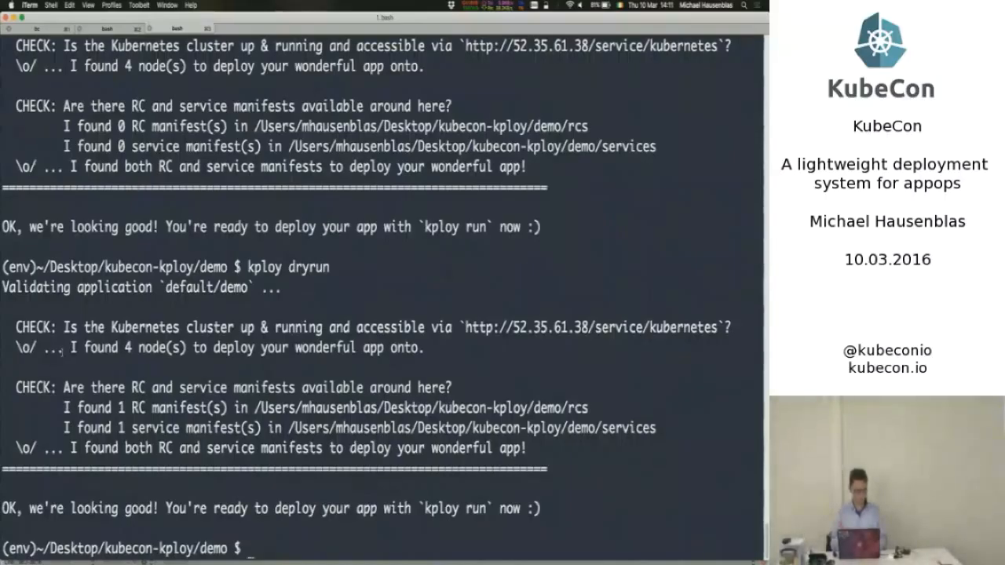
# Step: Deploy the demo app to the cluster with kploy run
pyautogui.write('kploy run')
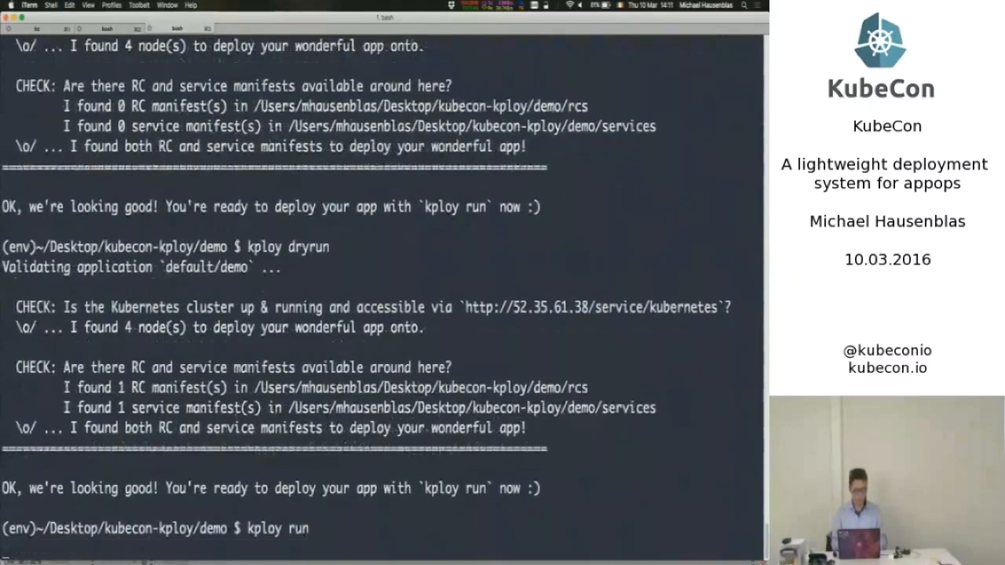
pyautogui.press('Return')
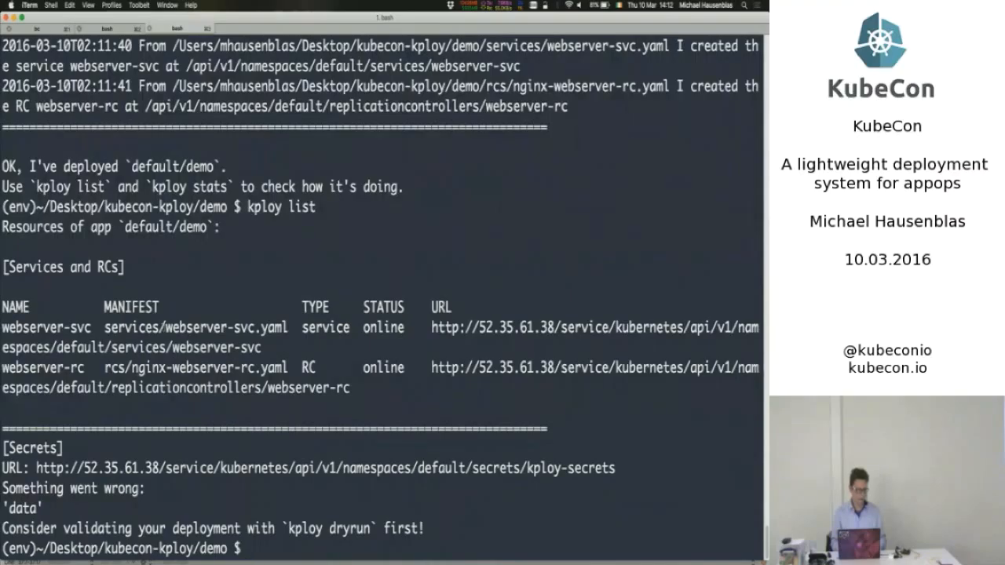
# Step: List the deployed webserver service and RC with kploy list, then clear the screen
pyautogui.doubleClick(208, 328)
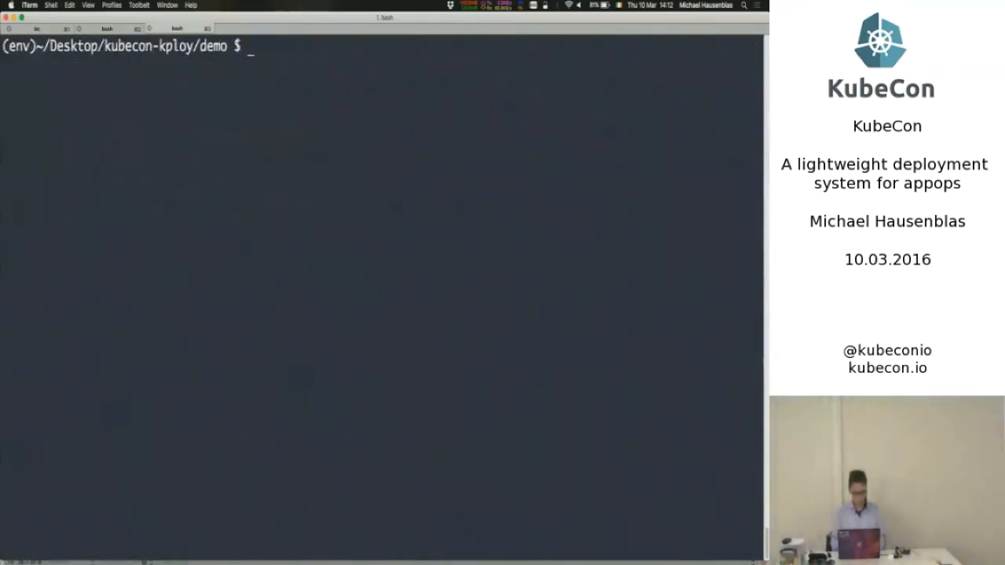
# Step: Show kploy stats with three webserver pods and list the app's resources
pyautogui.write('kploy stats')
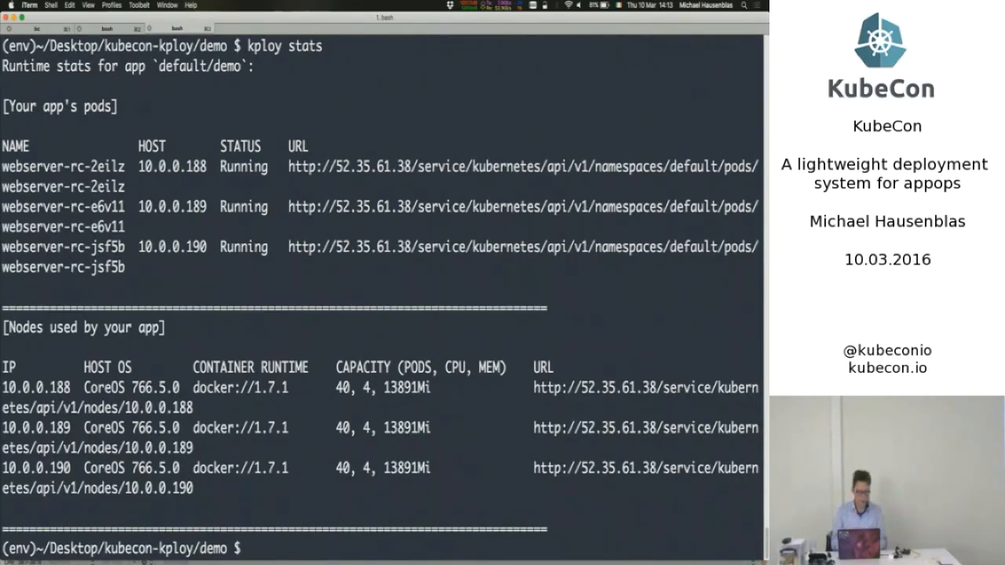
pyautogui.write('kploy l')
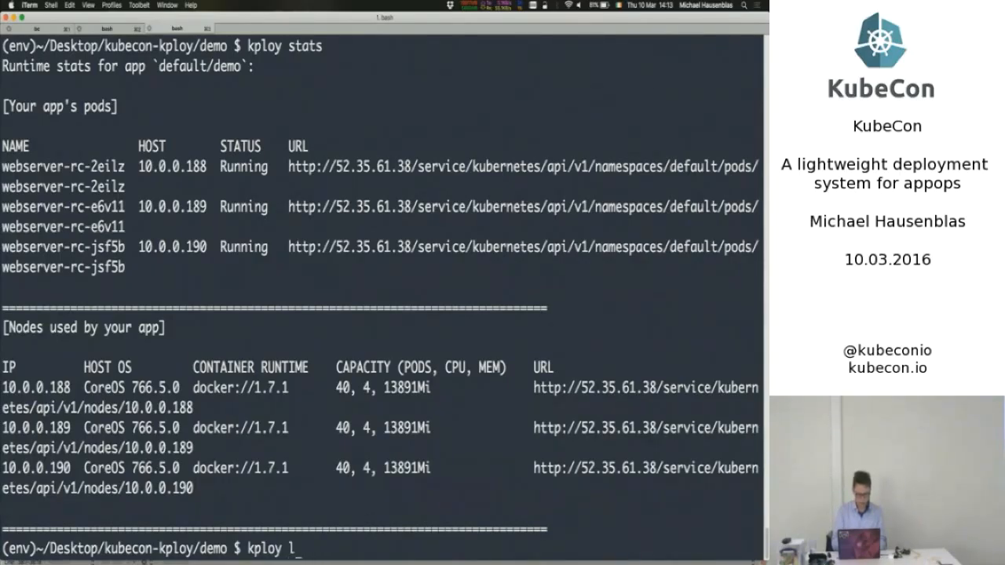
pyautogui.press('Return')
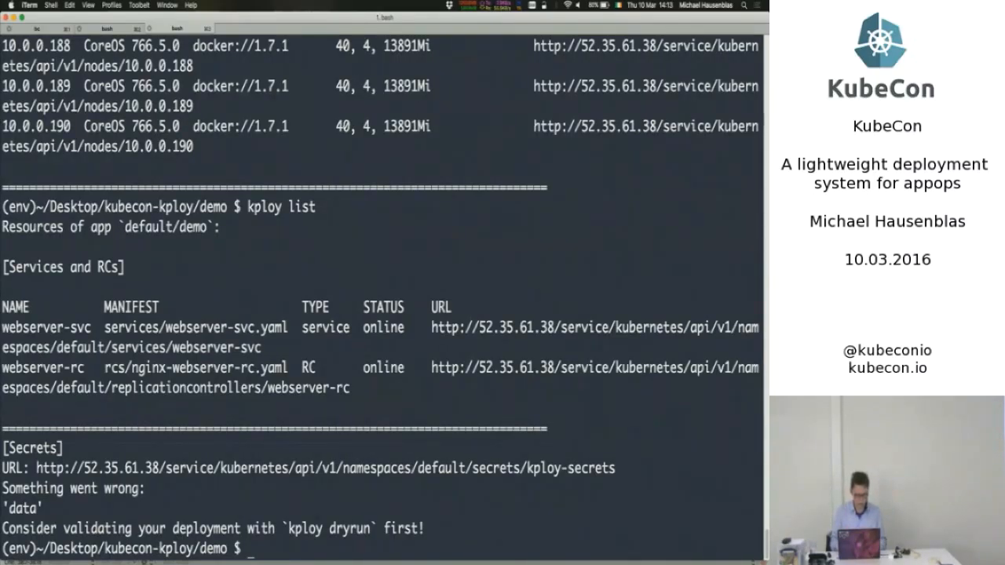
pyautogui.write('kploy stats')
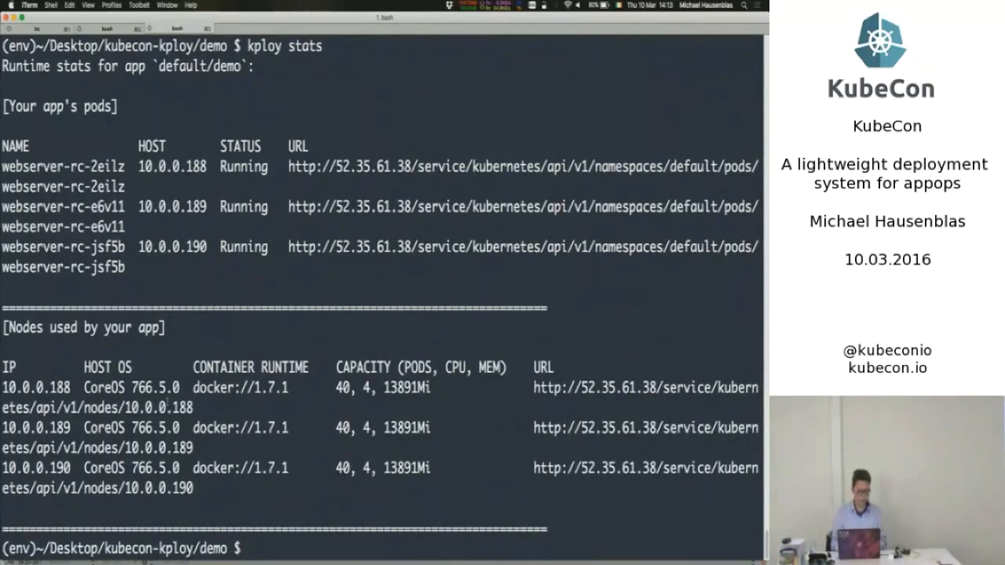
# Step: Validate the app with kploy dryrun, then ask kploy to explain the run command
pyautogui.write('kploy sta')
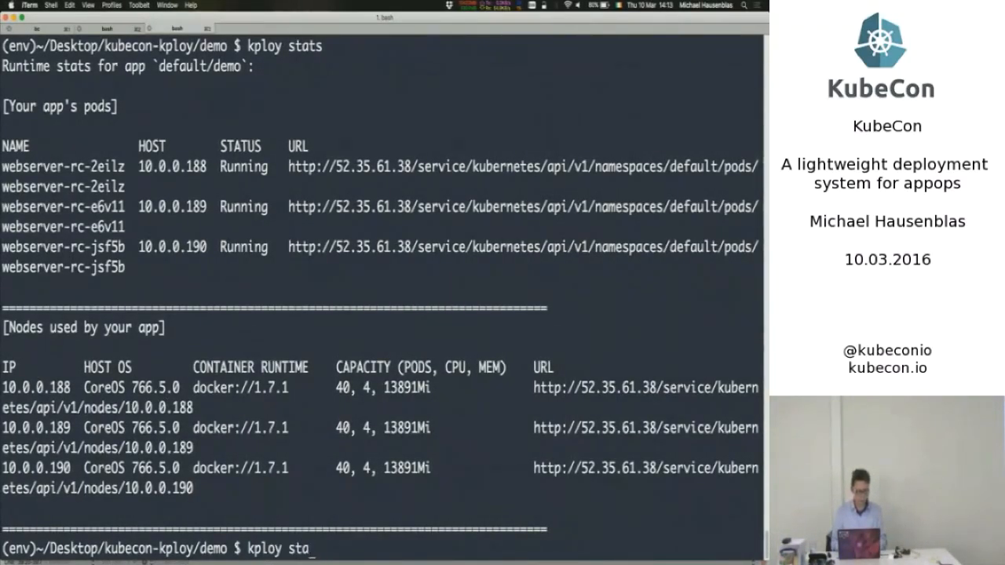
pyautogui.write('dr')
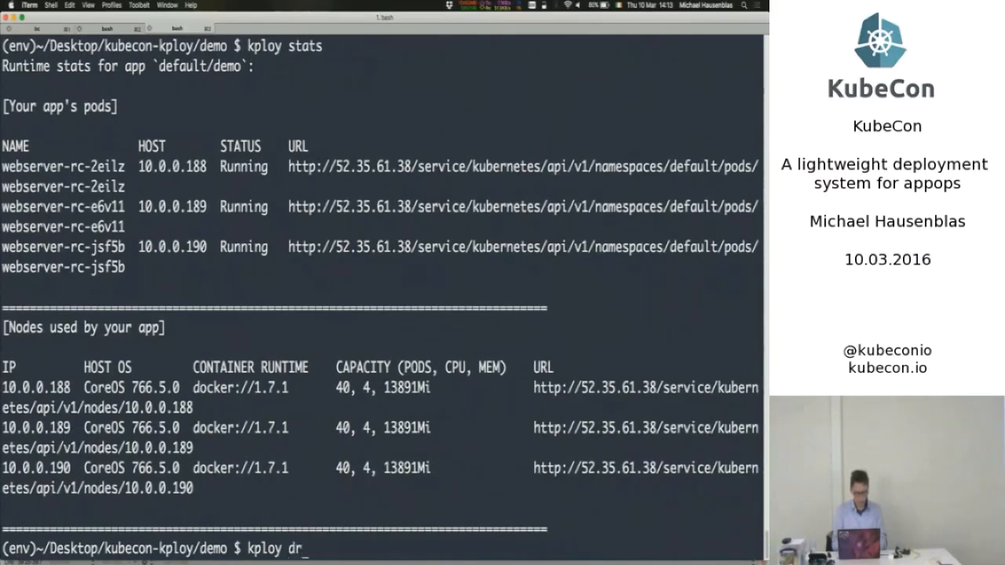
pyautogui.write('yrun')
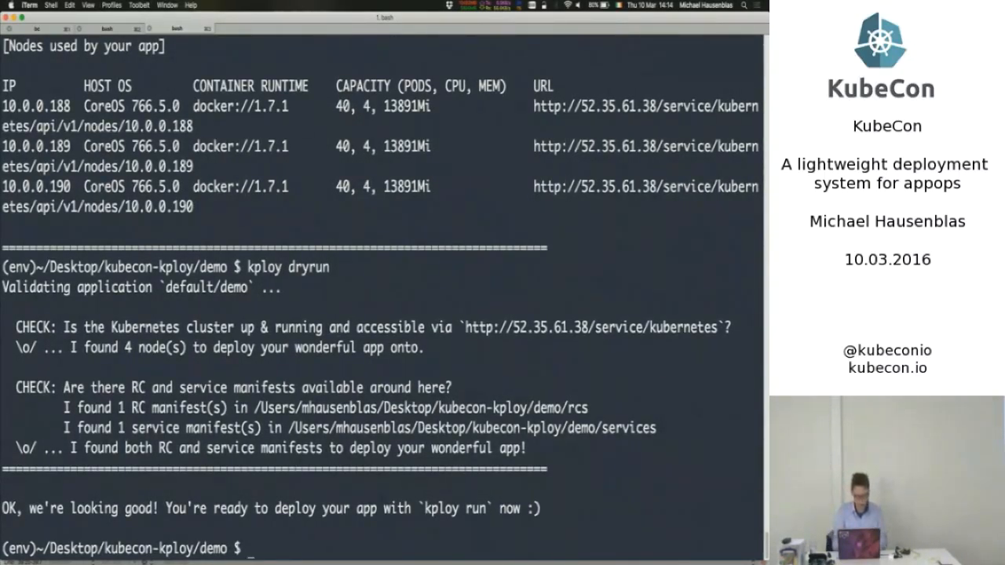
pyautogui.write('kploy explain run')
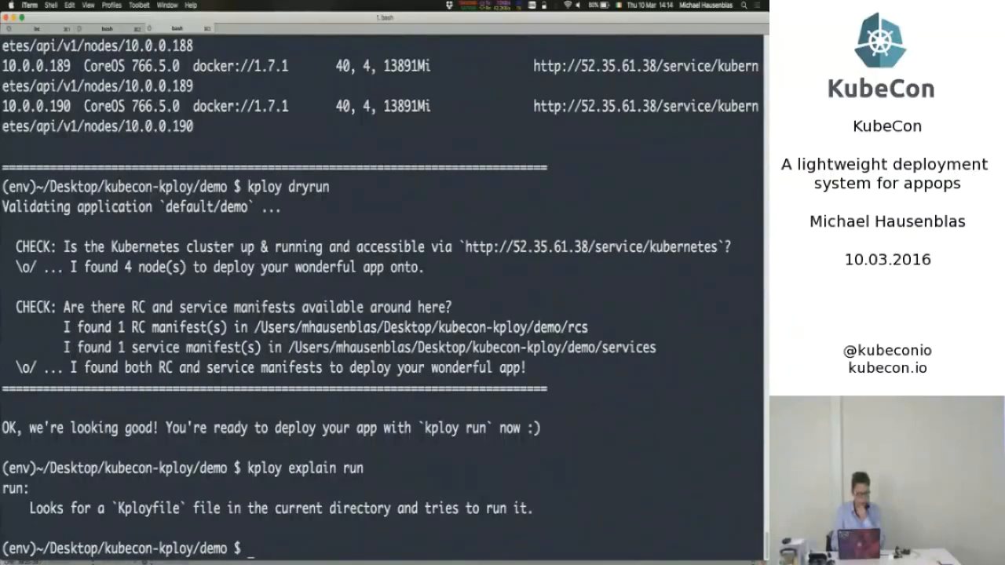
# Step: Run kploy explain export to describe the export command
pyautogui.write('kploy explain')
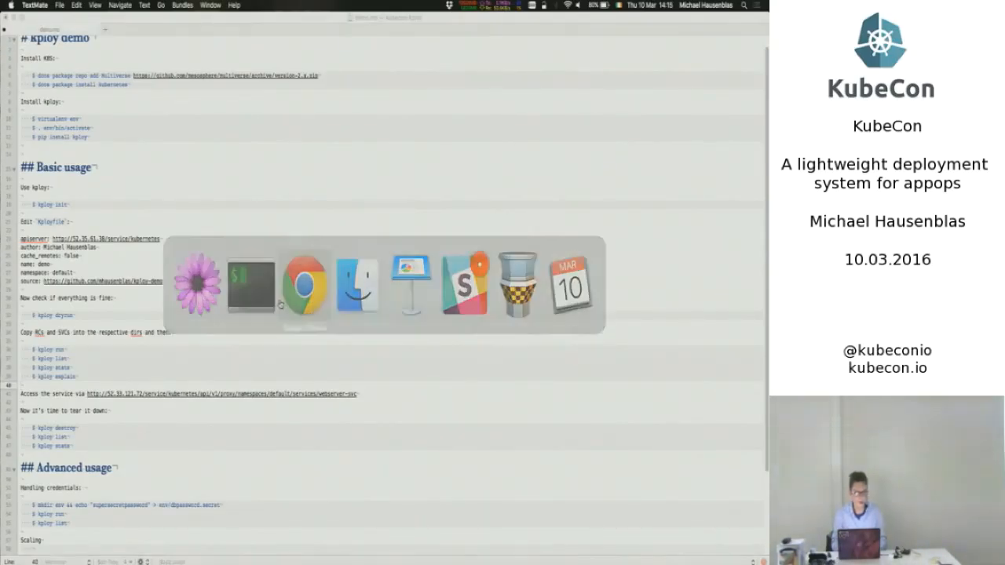
# Step: Read the kploy docs from install through Deploy your app to Manage your app
pyautogui.click(304, 286)
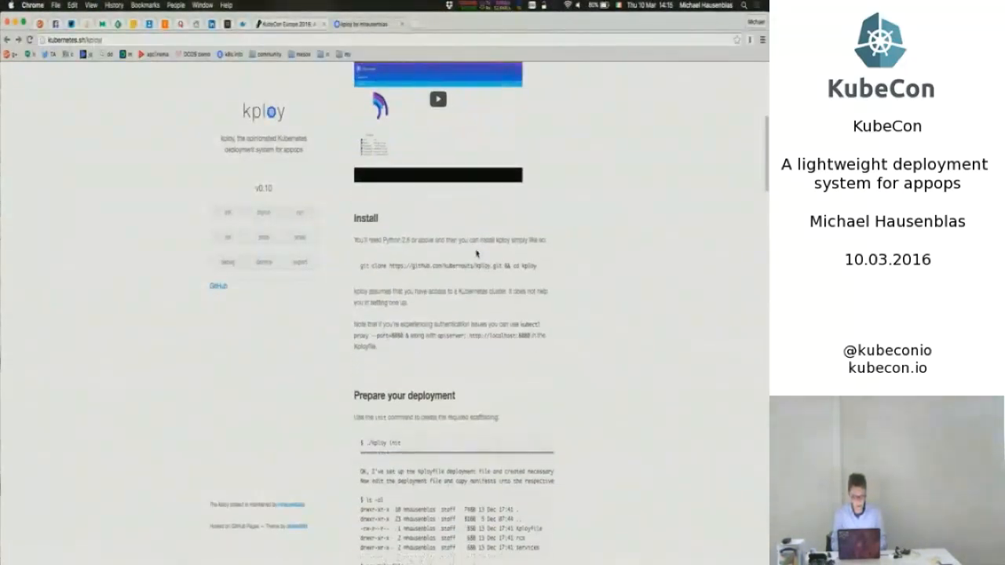
pyautogui.scroll(-3)
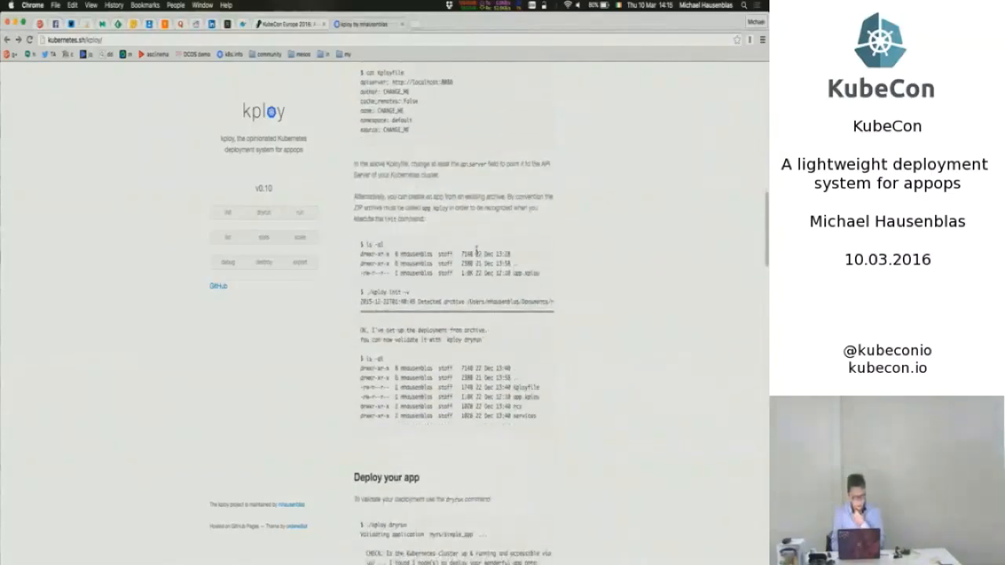
pyautogui.scroll(-3)
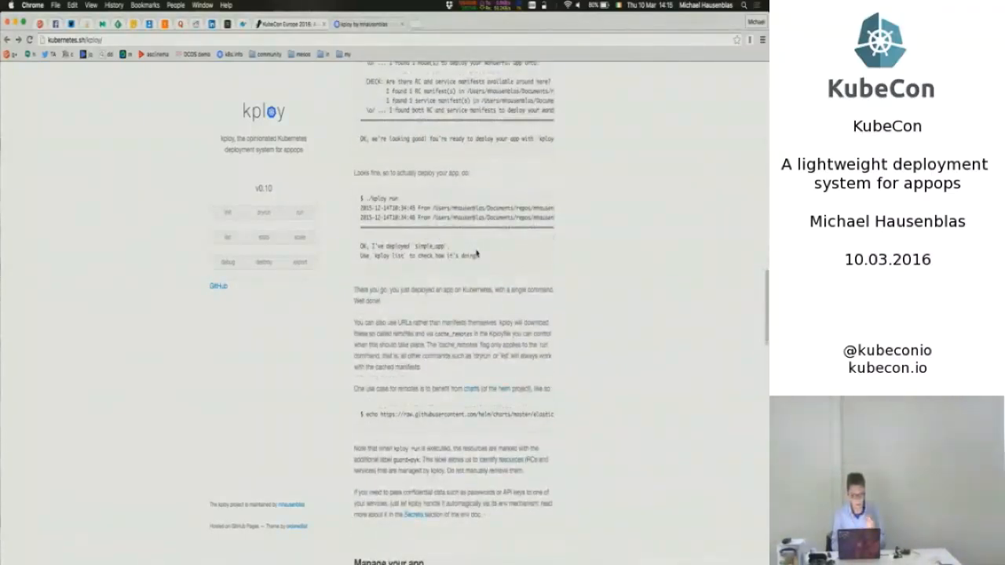
pyautogui.scroll(-3)
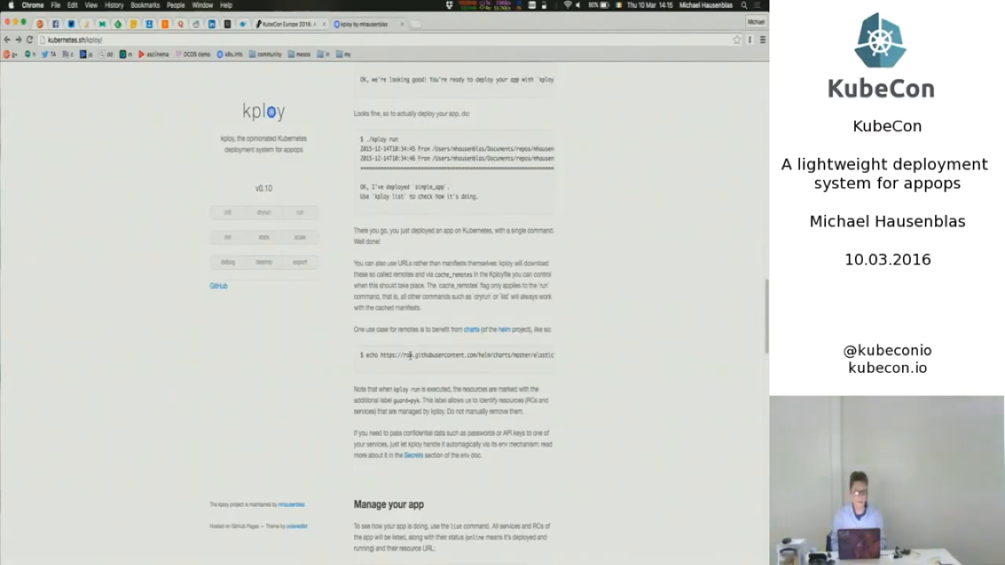
pyautogui.moveTo(577, 317)
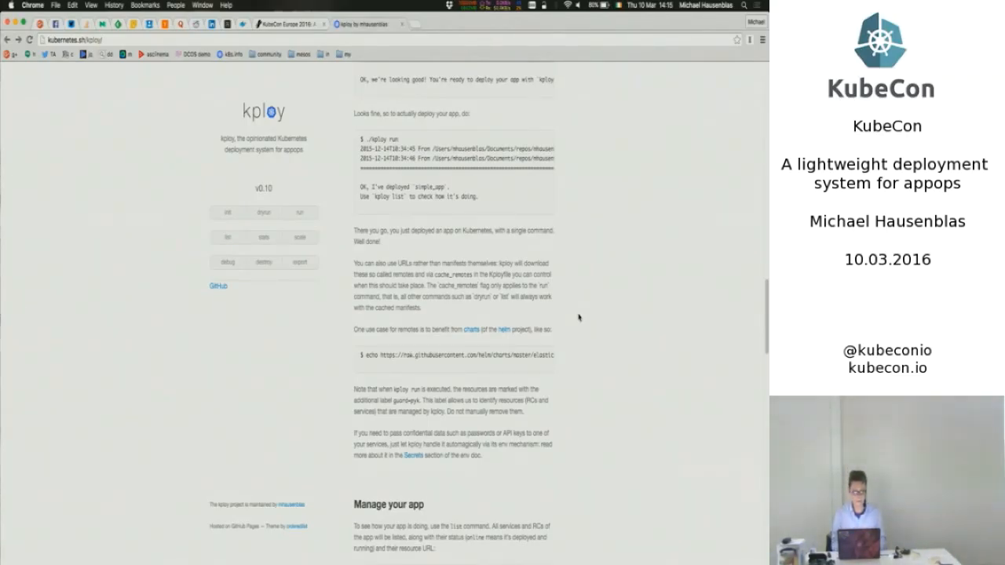
pyautogui.moveTo(542, 322)
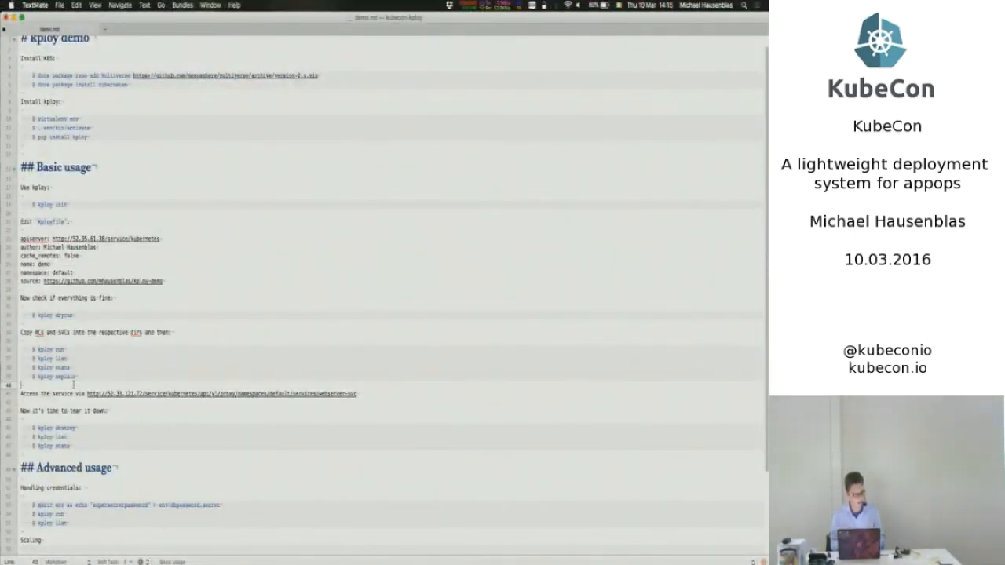
# Step: Review the Basic usage and teardown commands in the TextMate demo notes
pyautogui.scroll(-3)
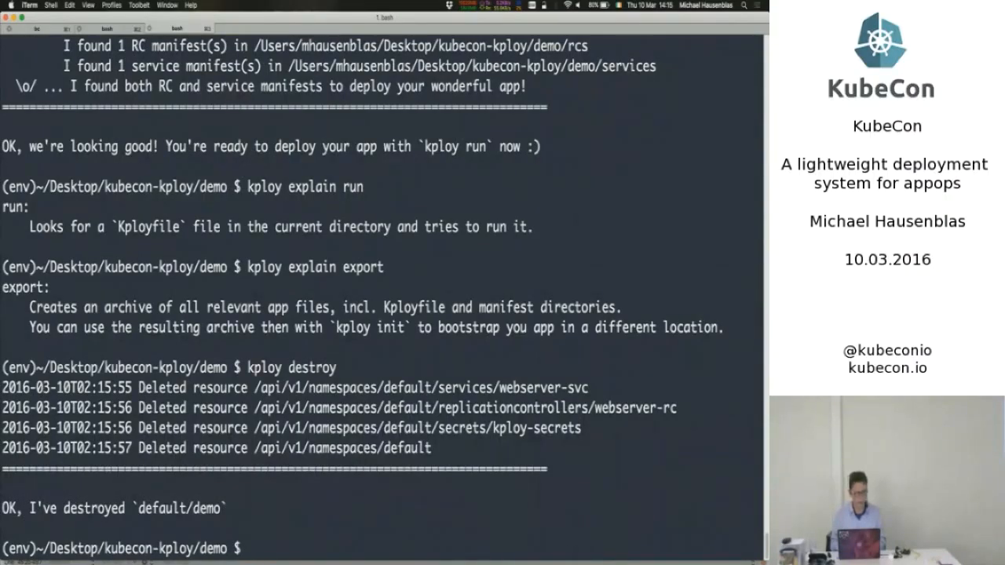
# Step: Tear down the demo with kploy destroy and verify the service and RC are offline
pyautogui.write('kploy destroy')
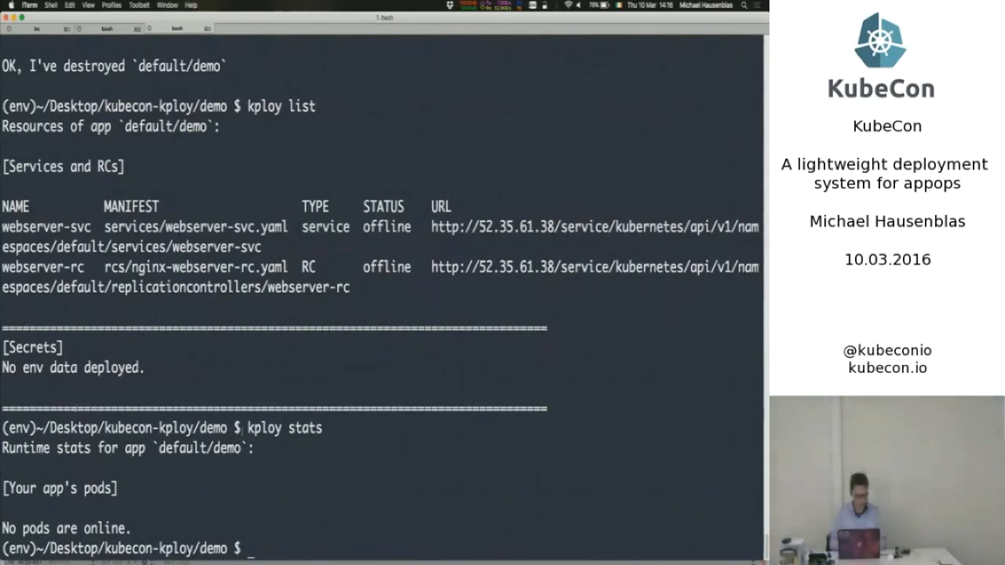
pyautogui.write('kploy r')
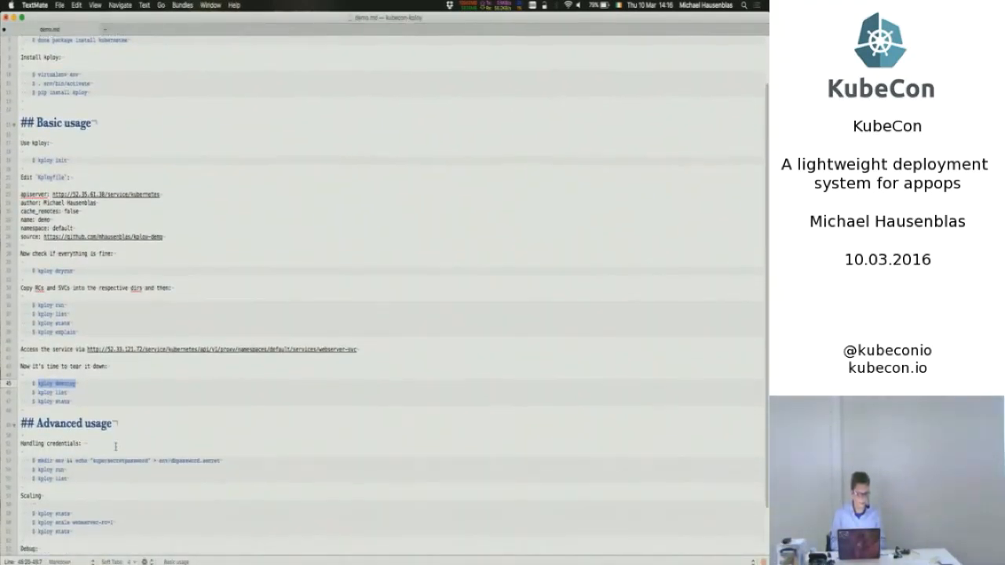
# Step: Scroll the demo notes to Advanced usage / Handling credentials
pyautogui.scroll(-3)
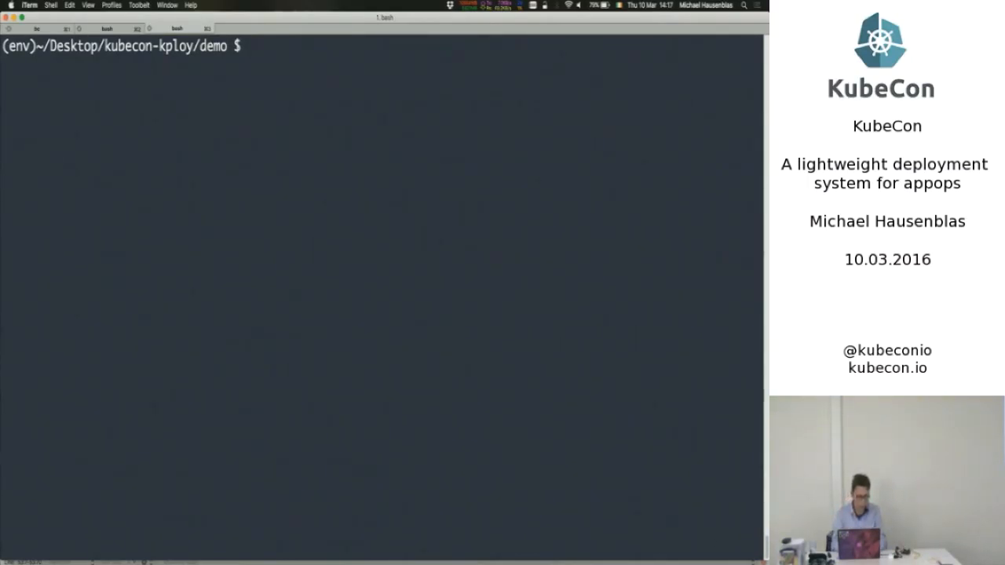
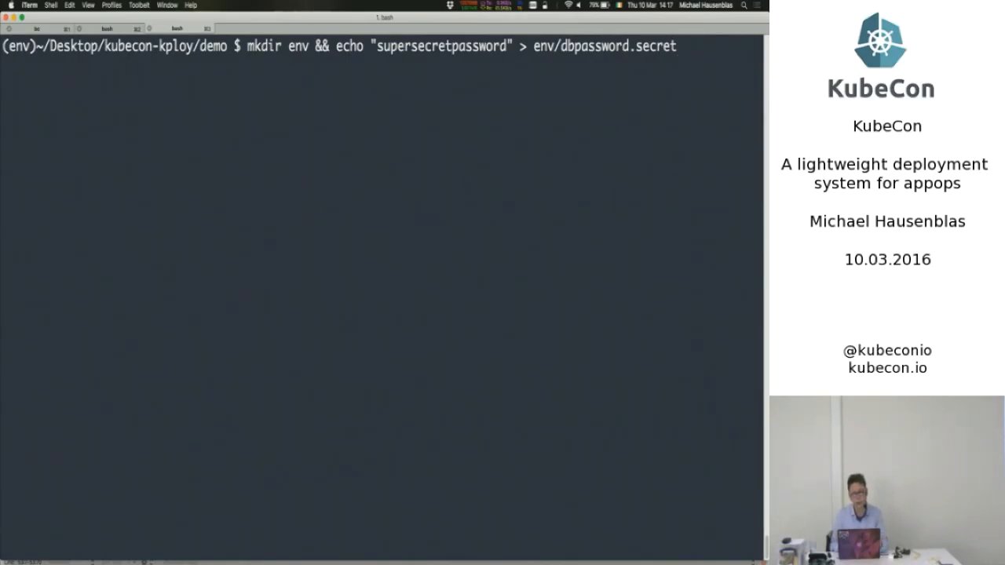
pyautogui.press('Return')
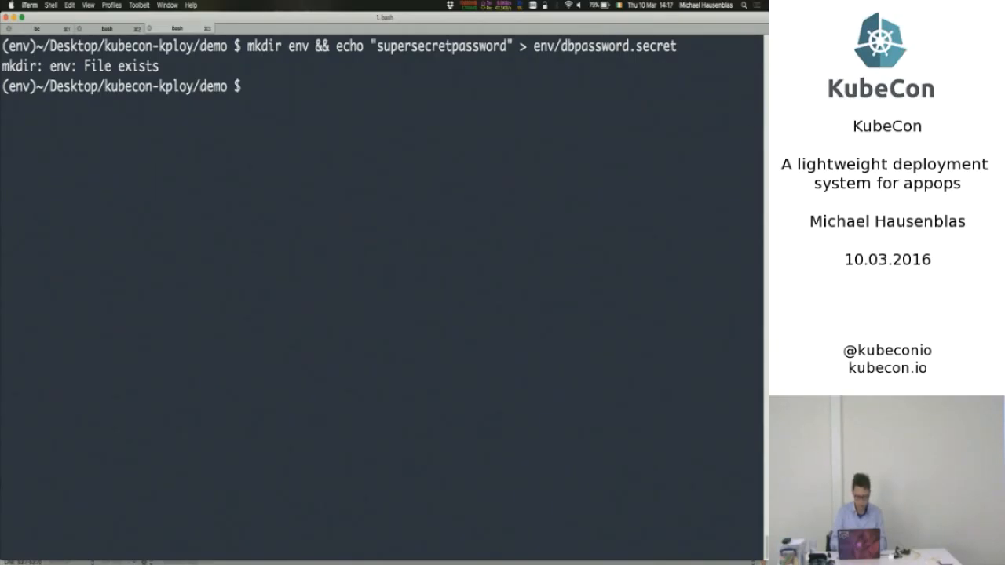
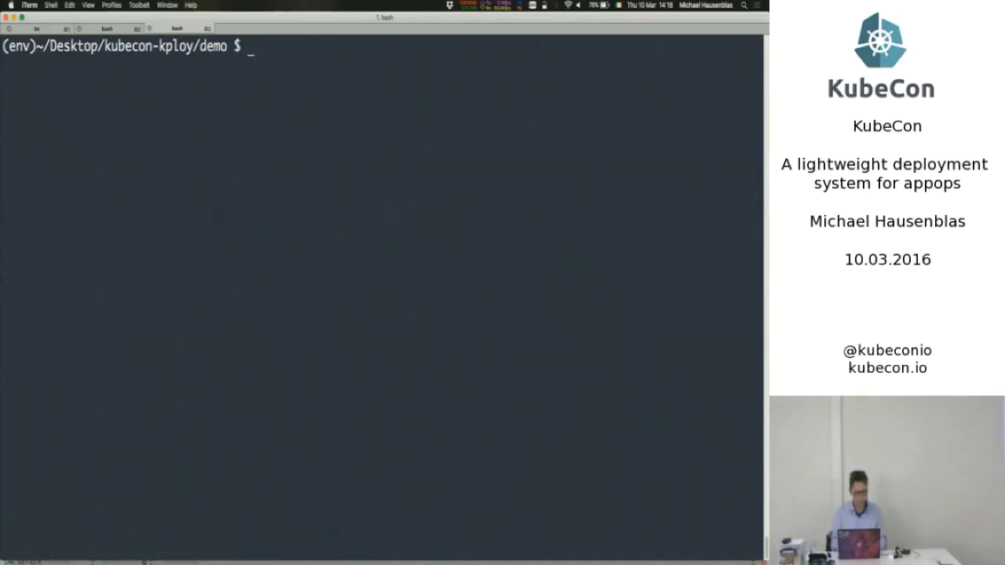
# Step: Deploy the demo app with kploy run in the demo directory
pyautogui.write('kploy des')
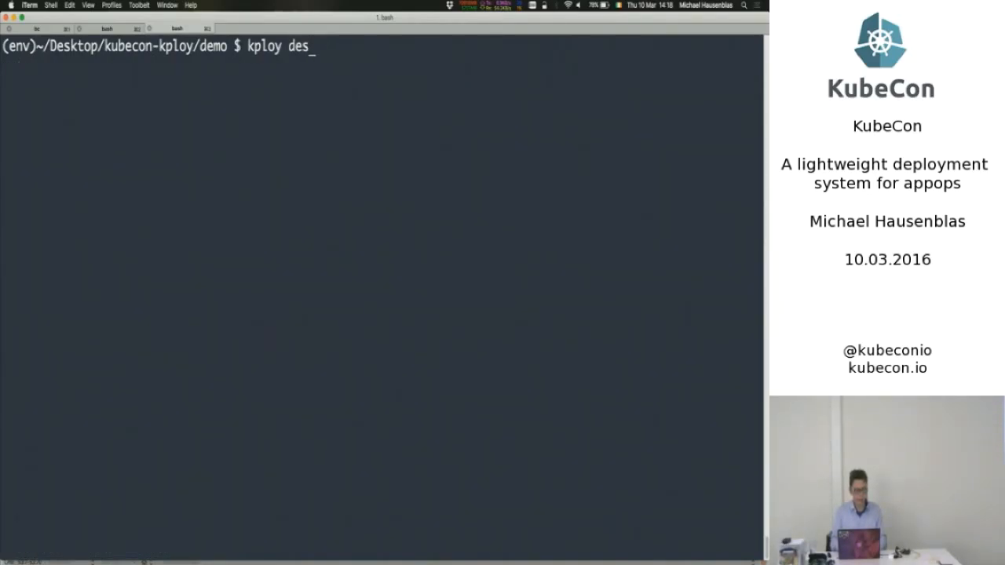
pyautogui.write('run')
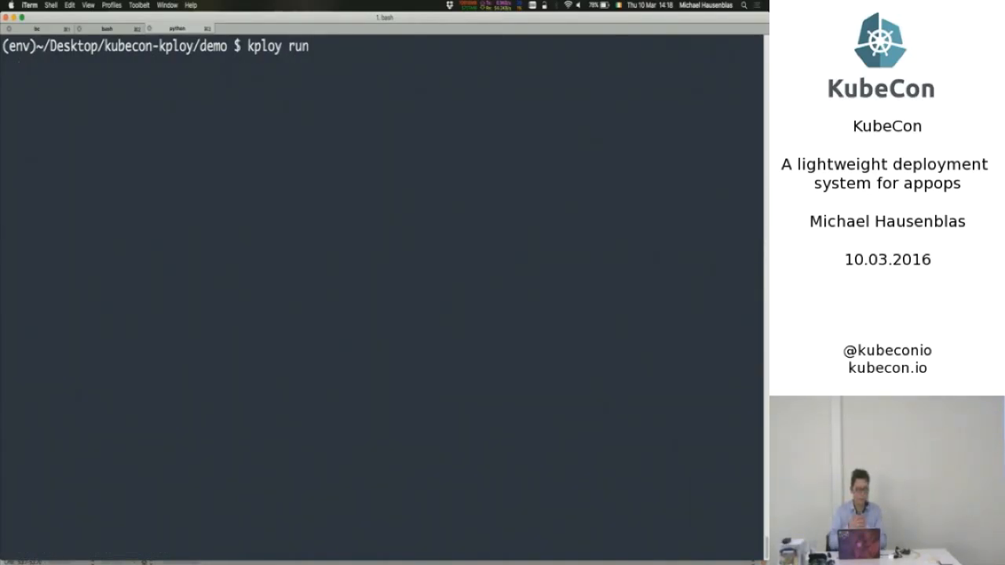
pyautogui.press('enter')
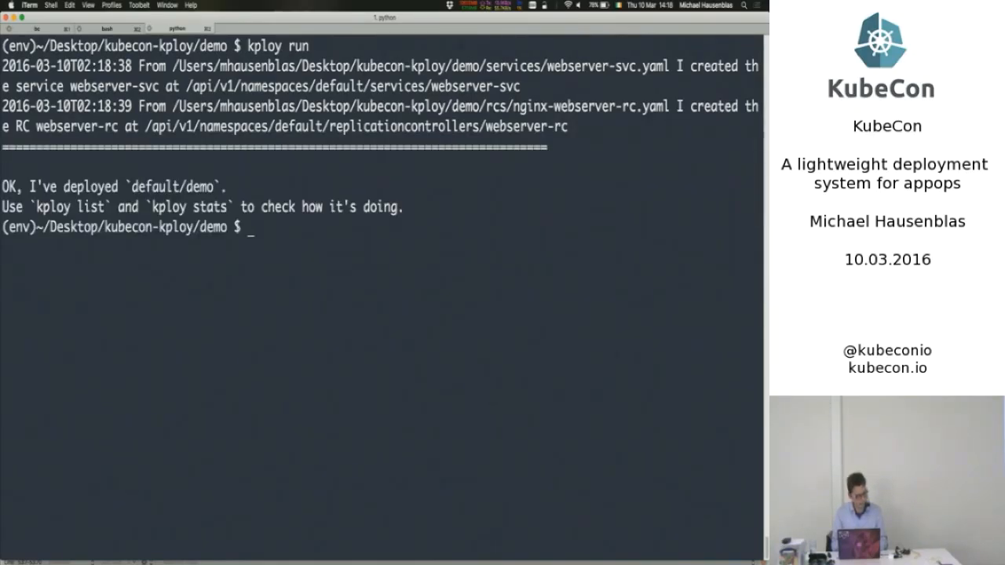
pyautogui.write('kploy run')
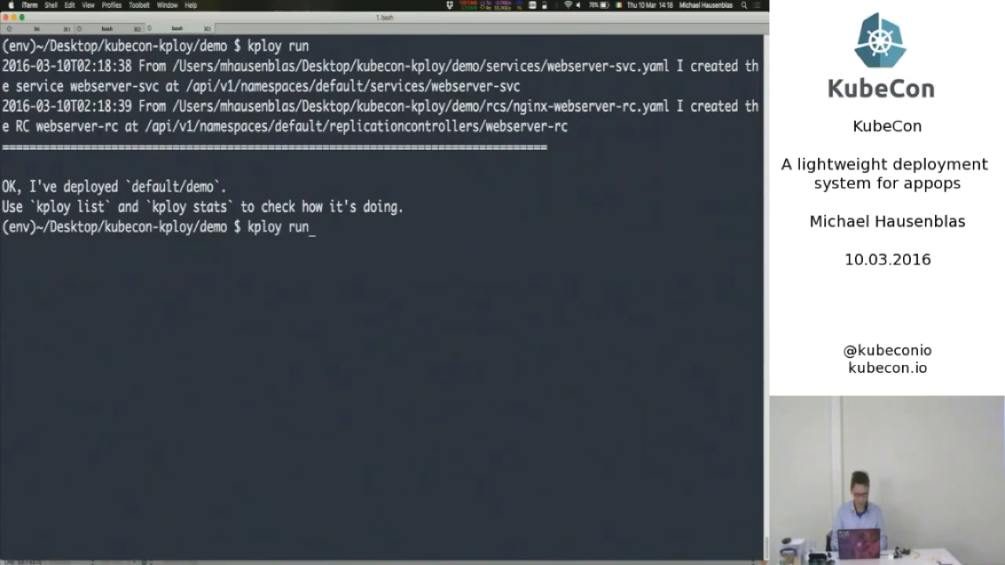
# Step: Show kploy stats reporting three running webserver pods, then clear the terminal
pyautogui.write('stats')
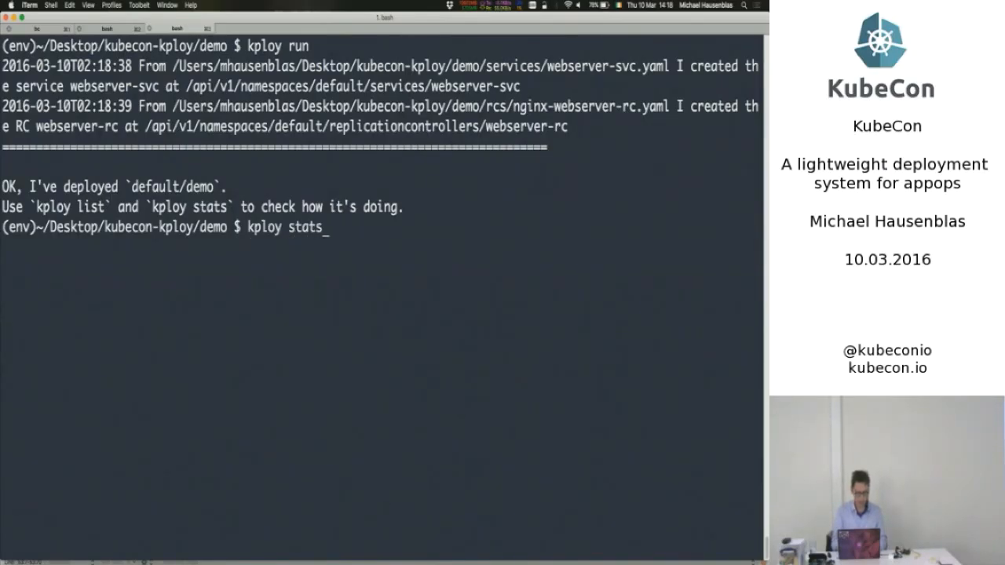
pyautogui.press('Return')
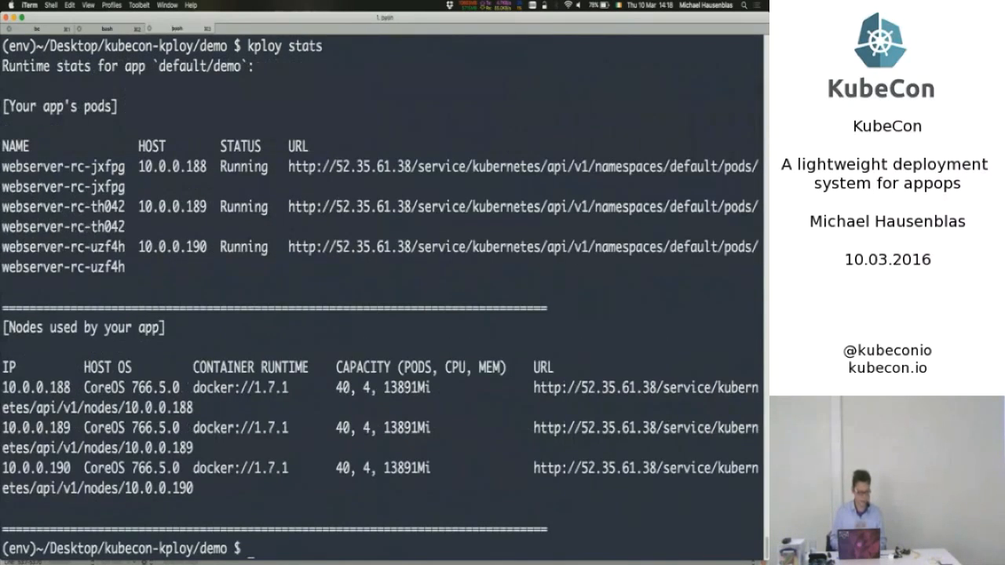
pyautogui.write('kploy stat')
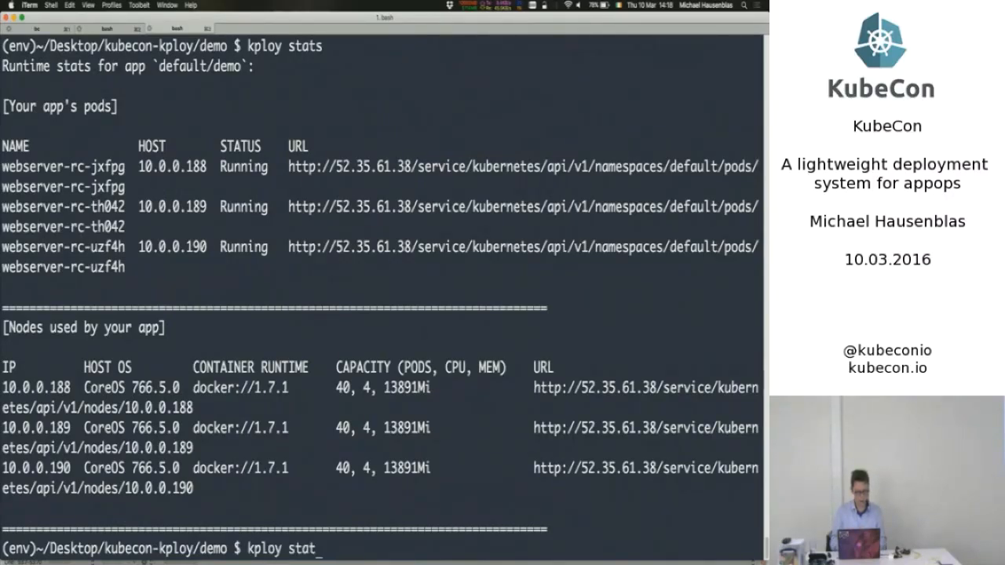
pyautogui.write('lis')
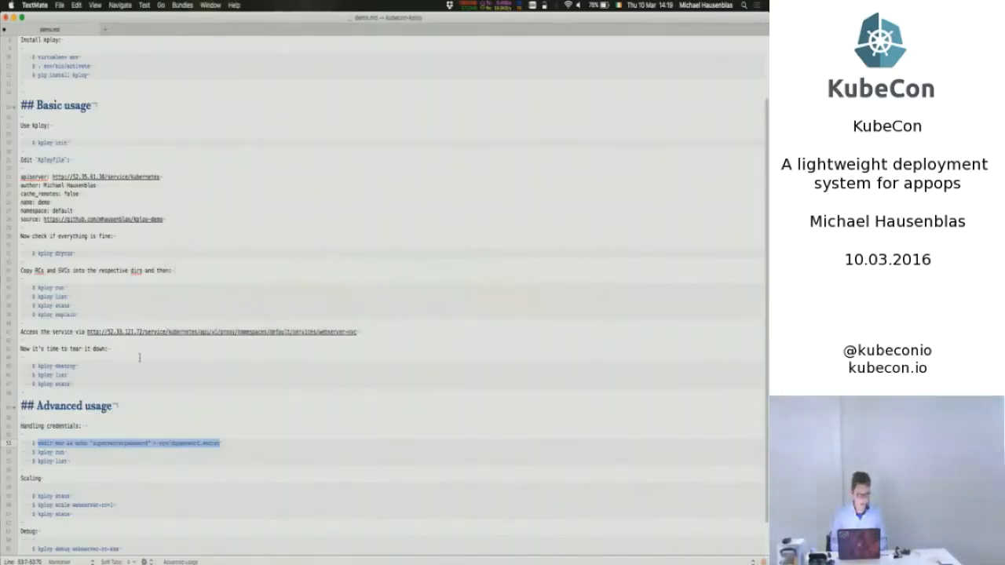
pyautogui.scroll(-3)
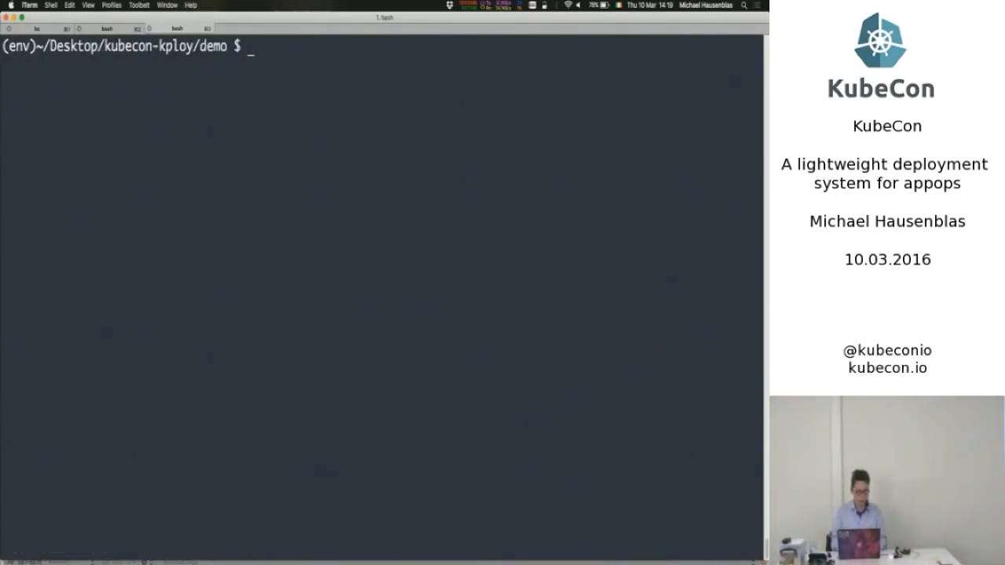
# Step: Scale webserver-rc down to 1 replica and verify with kploy stats that a single pod runs
pyautogui.write('kploy list')
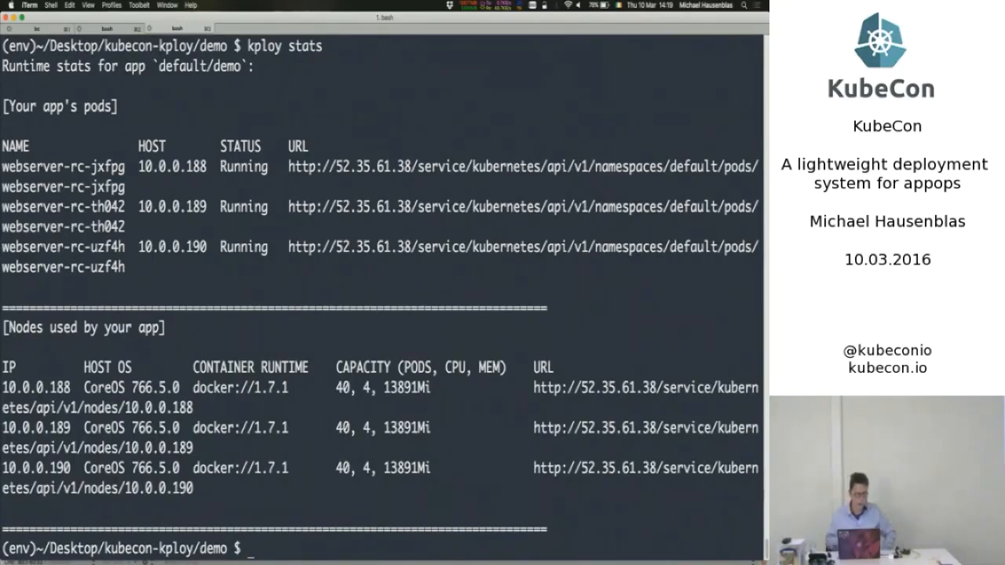
pyautogui.write('kploy scale webserver-rc=1')
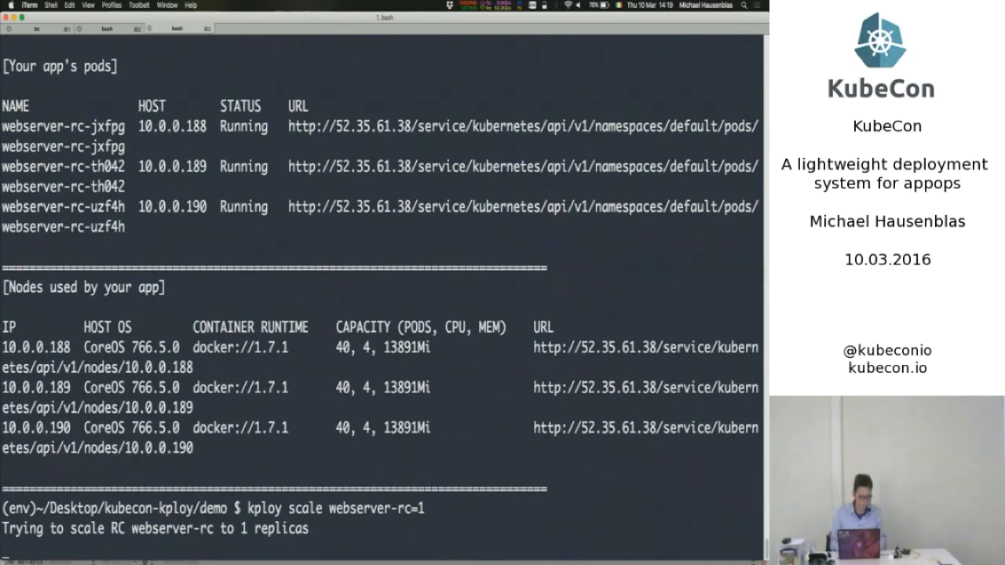
pyautogui.write('kploy stats')
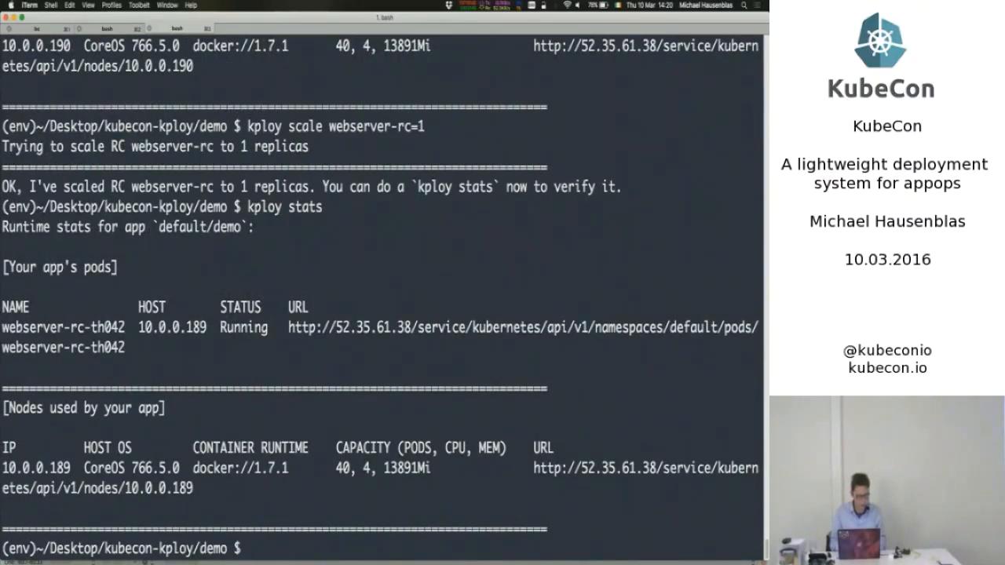
# Step: Scale webserver-rc back to 2 replicas and check the running pods with kploy stats
pyautogui.write('kploy scale webserver-rc=2')
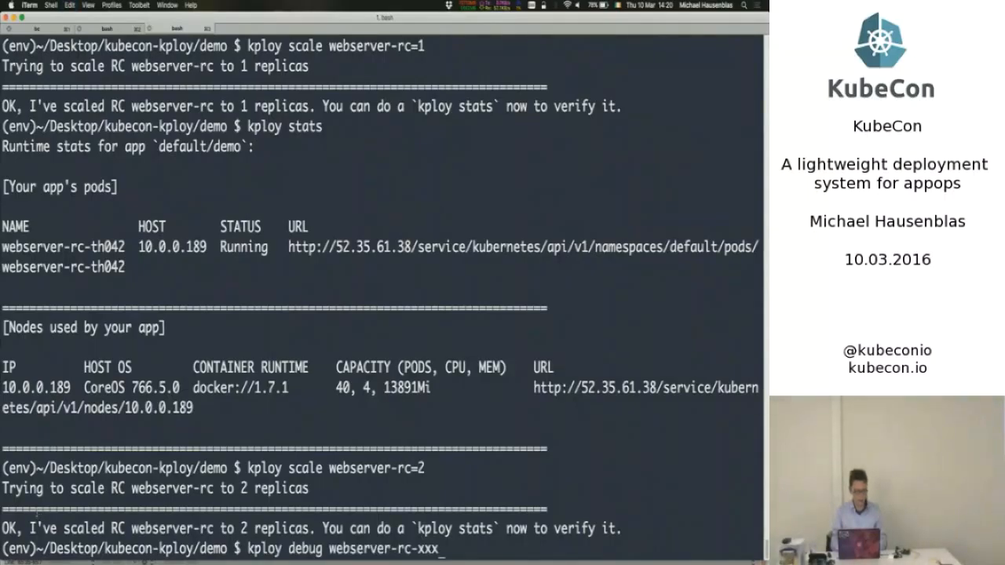
pyautogui.press('Backspace')
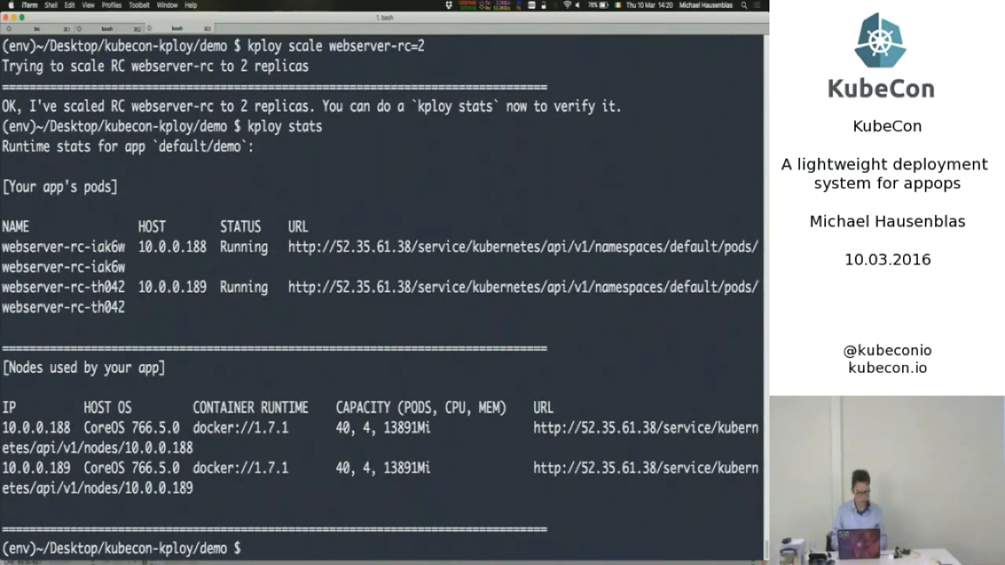
# Step: Take pod webserver-rc-iak6w offline with kploy debug and confirm a replacement pod started
pyautogui.write('kploy stat')
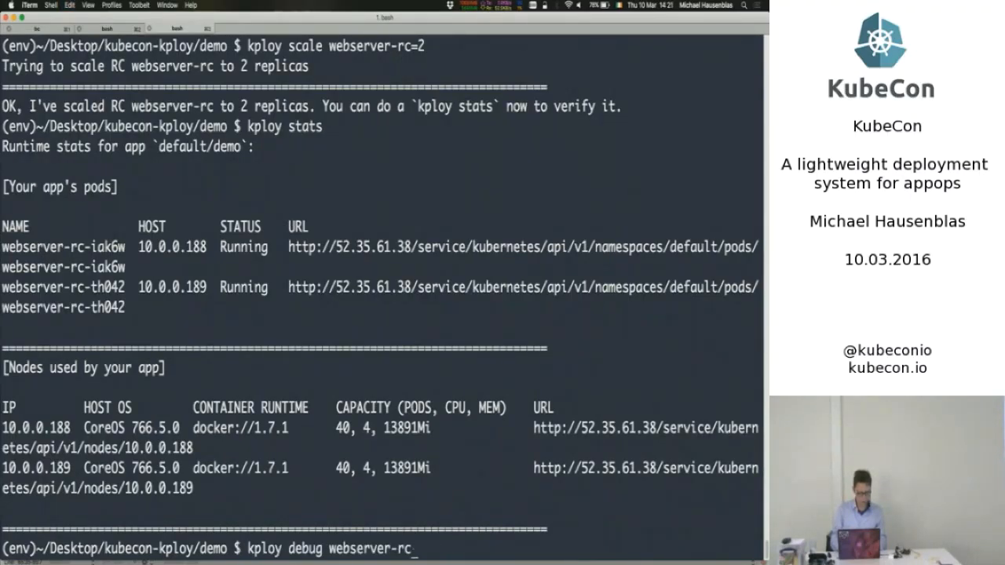
pyautogui.press('Backspace')
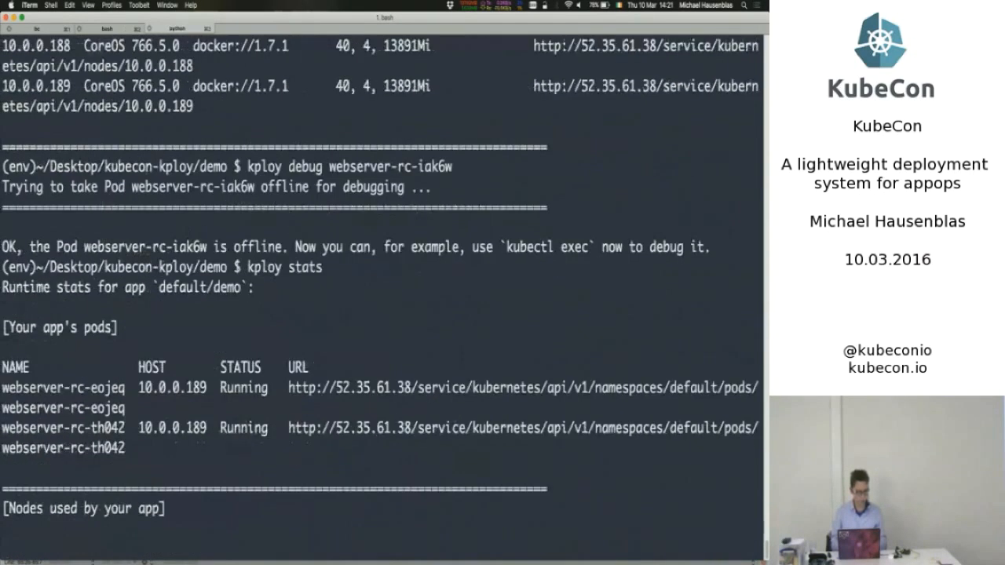
pyautogui.scroll(-3)
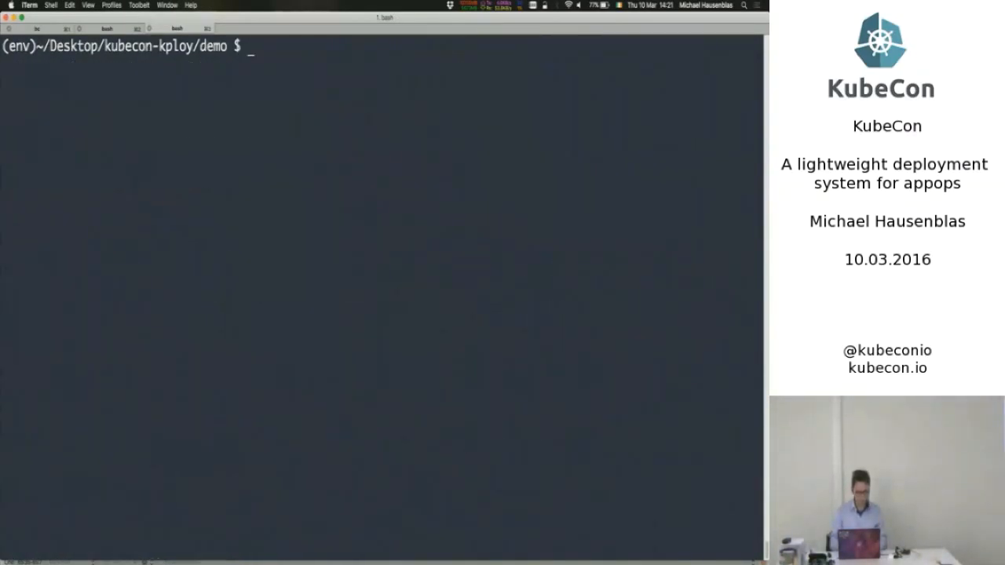
# Step: Review kploy explain export, export the demo app into app.kploy, and list the folder showing it
pyautogui.write('l')
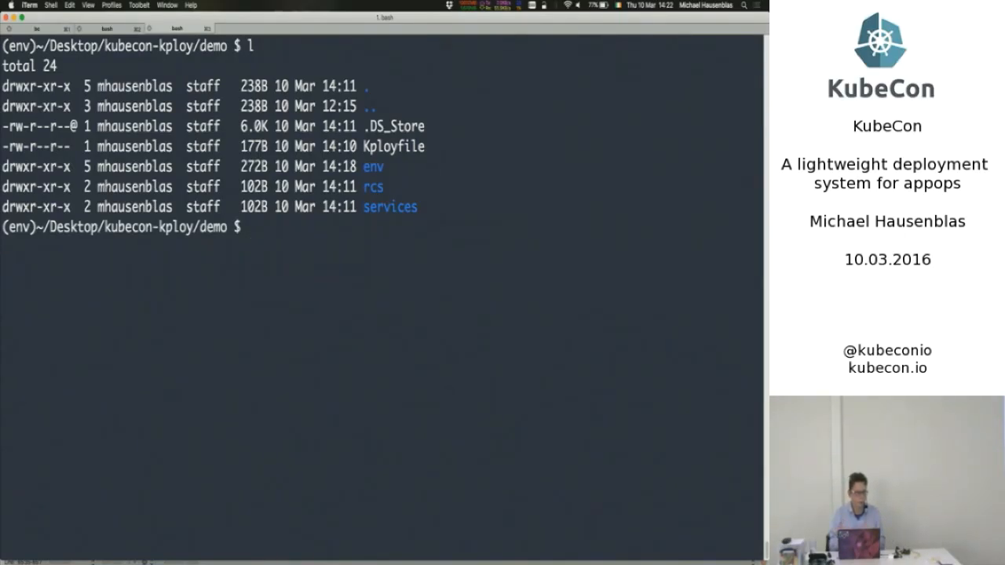
pyautogui.write('kploy stats')
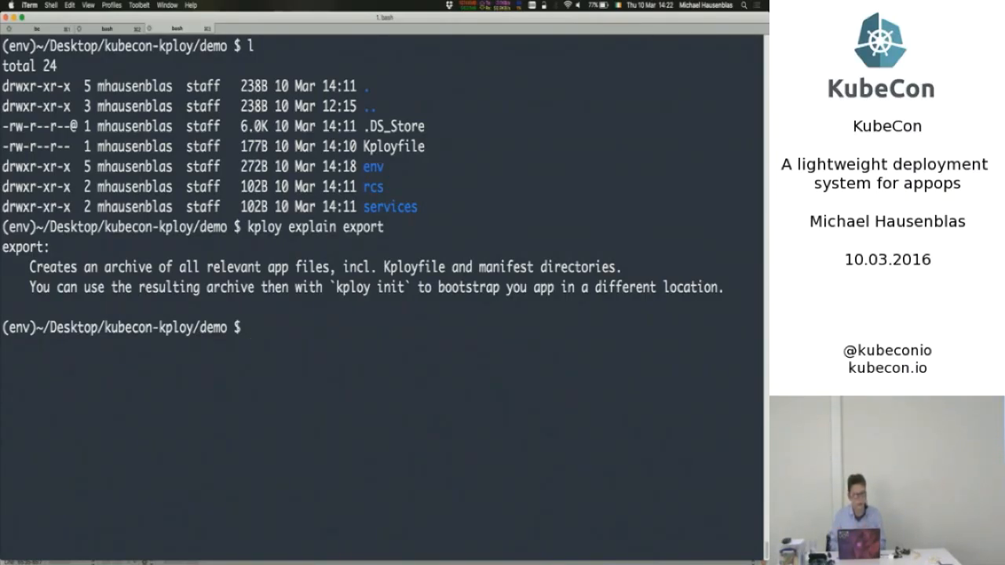
pyautogui.write('kploy explain export')
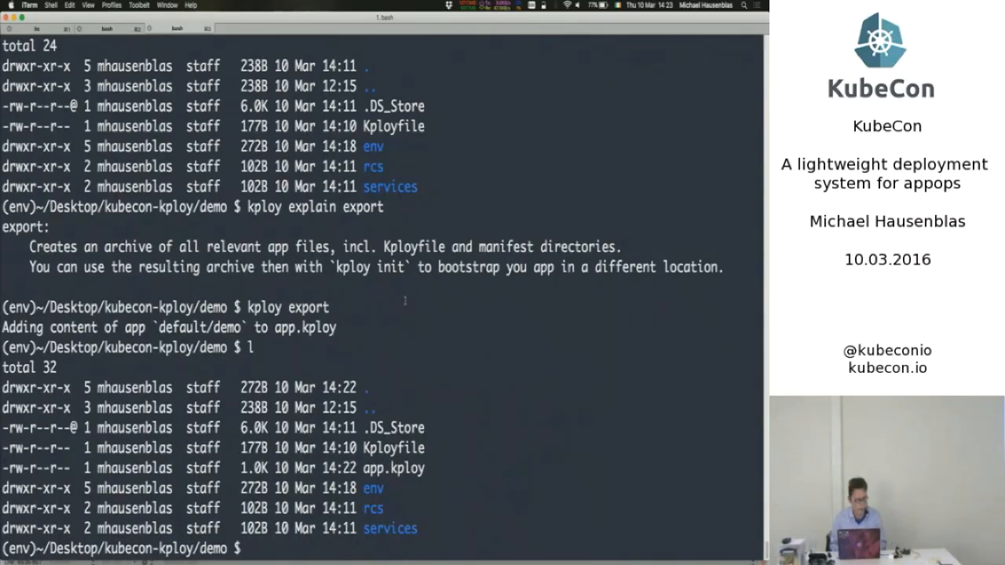
pyautogui.moveTo(407, 303)
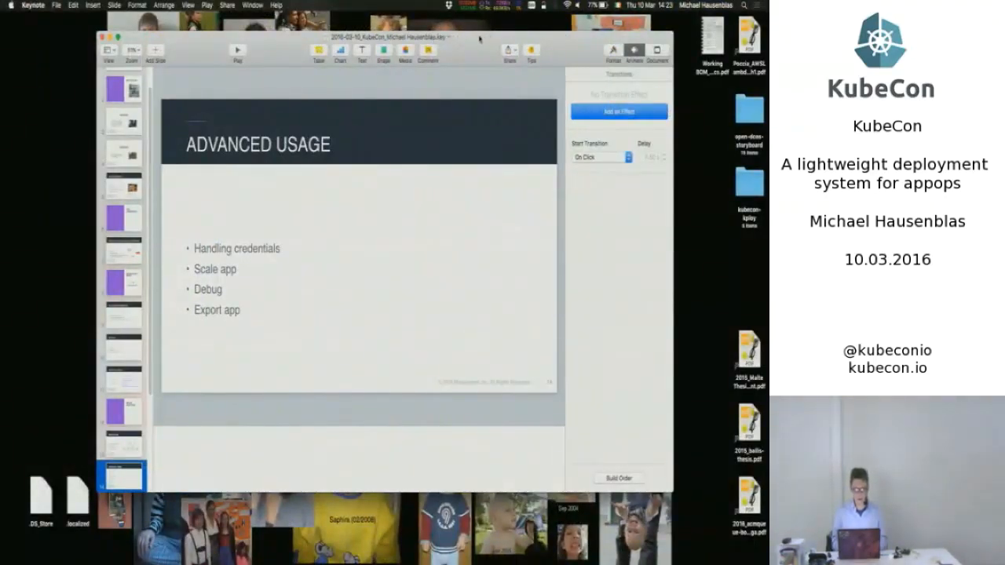
# Step: Present the deck and advance past Some ideas through Where can I learn more? to the k8s.info resources slide
pyautogui.click(238, 48)
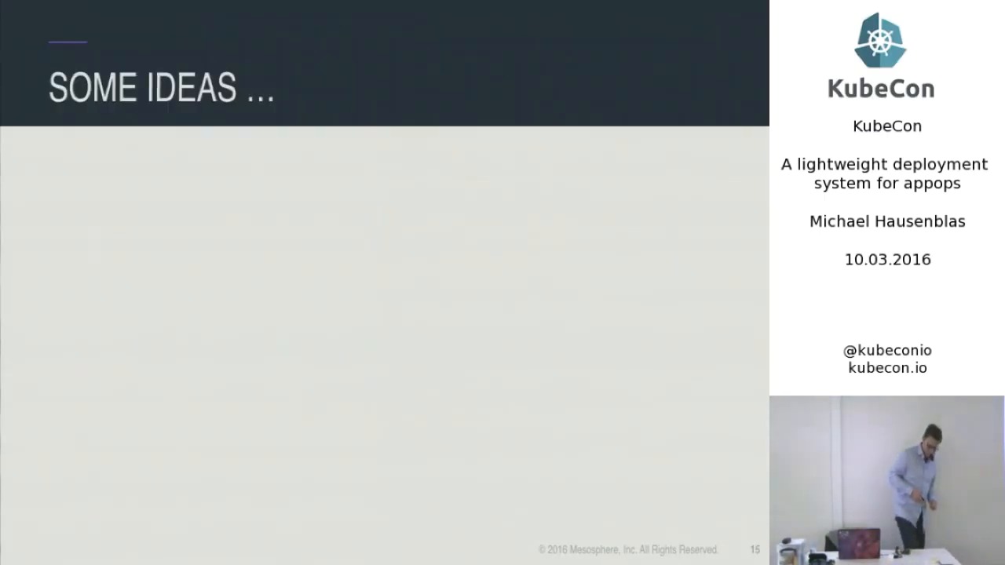
pyautogui.press('Right')
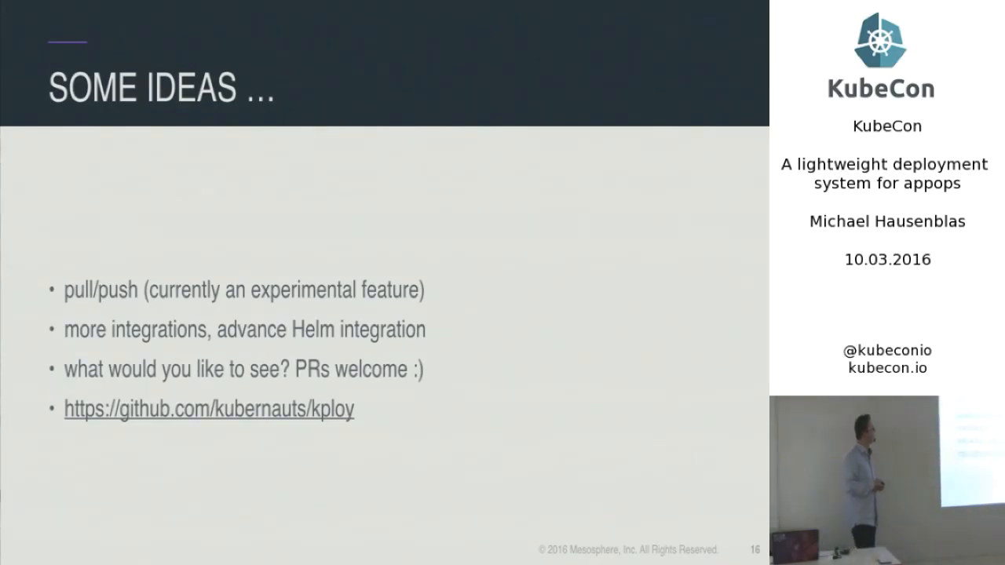
pyautogui.press('Right')
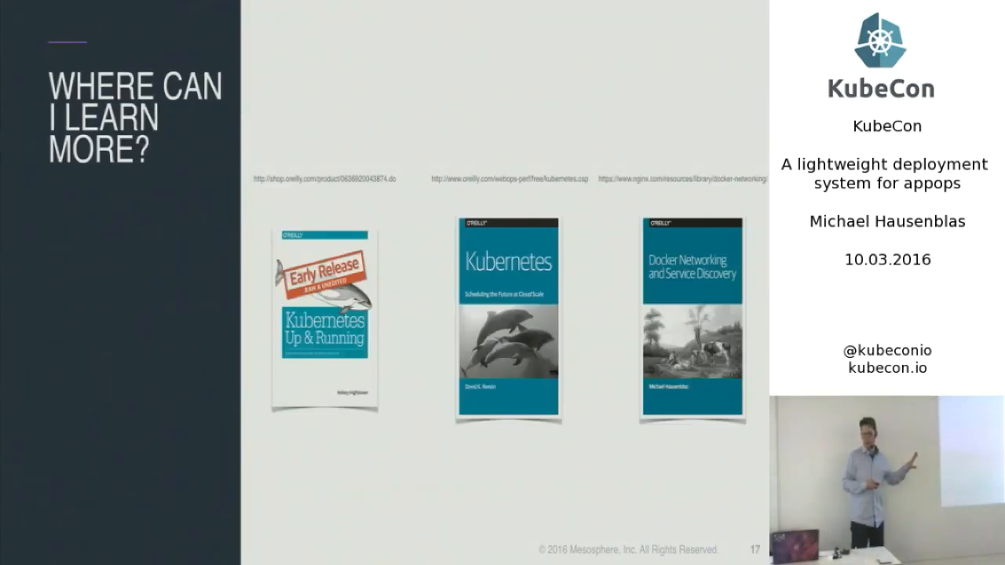
pyautogui.press('Right')
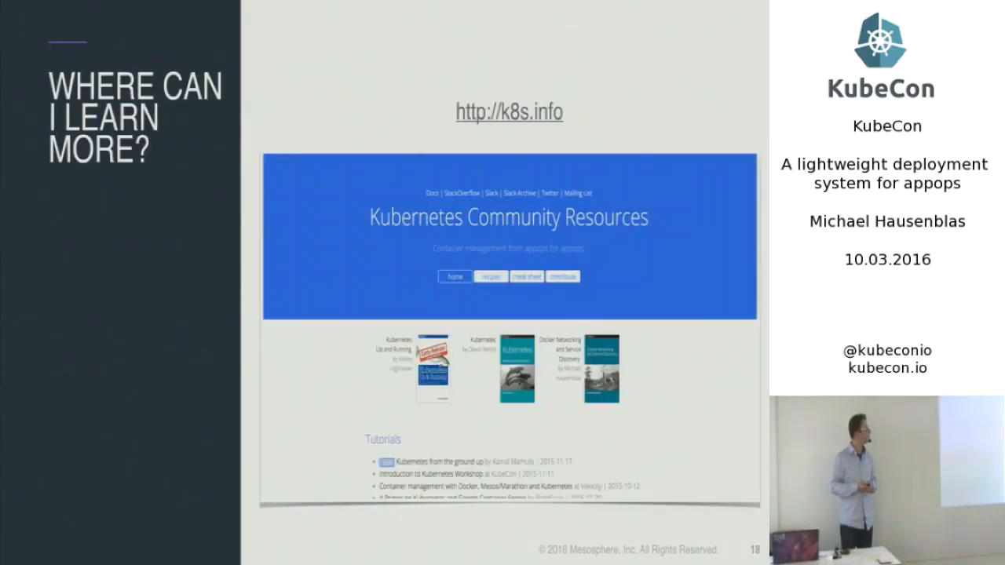